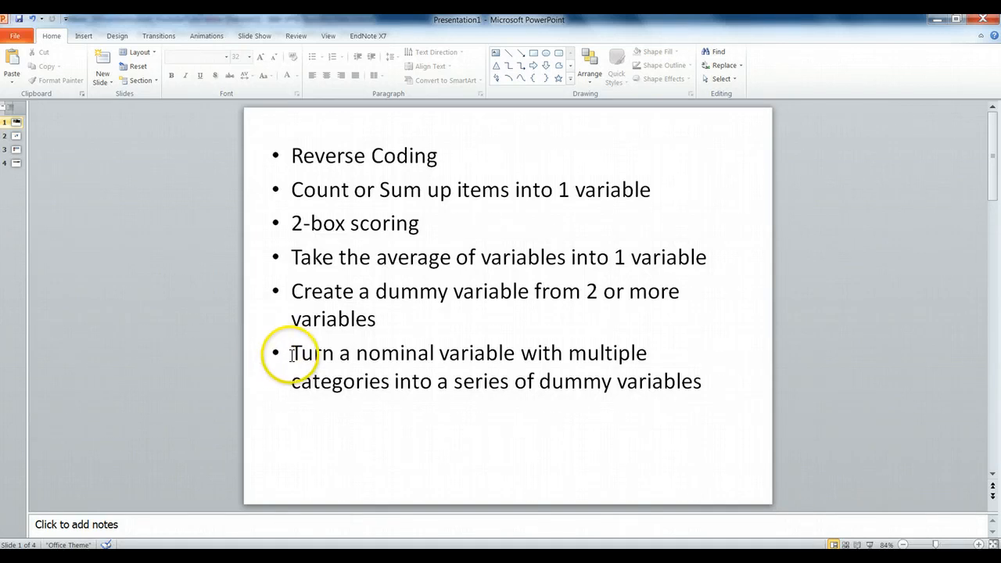
# - Highlight the slide bullet about turning nominal variables into dummy variables
pyautogui.moveTo(291, 352); pyautogui.dragTo(702, 382)
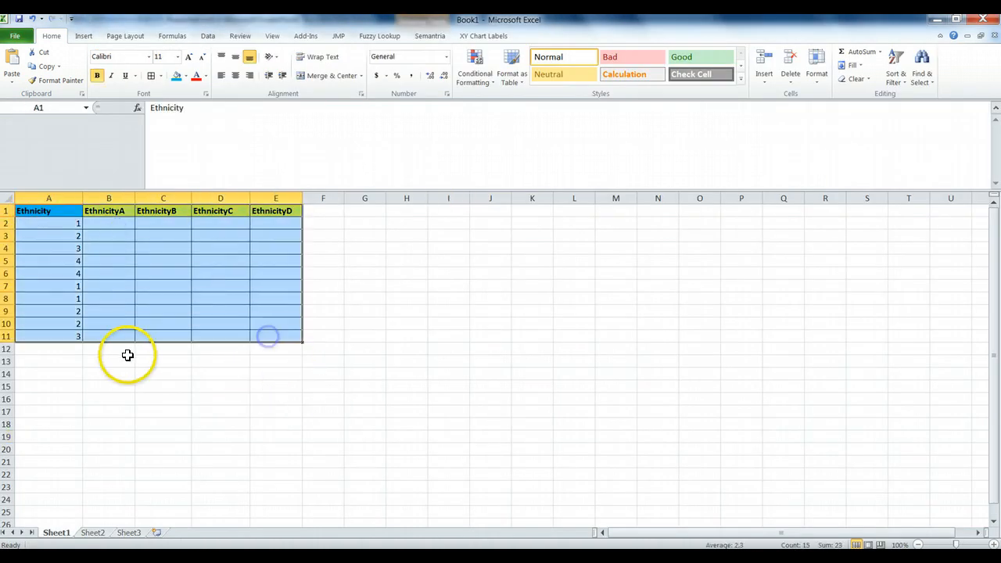
# - Review the Ethnicity column in Excel, with values coded 1 through 4
pyautogui.click(49, 349)
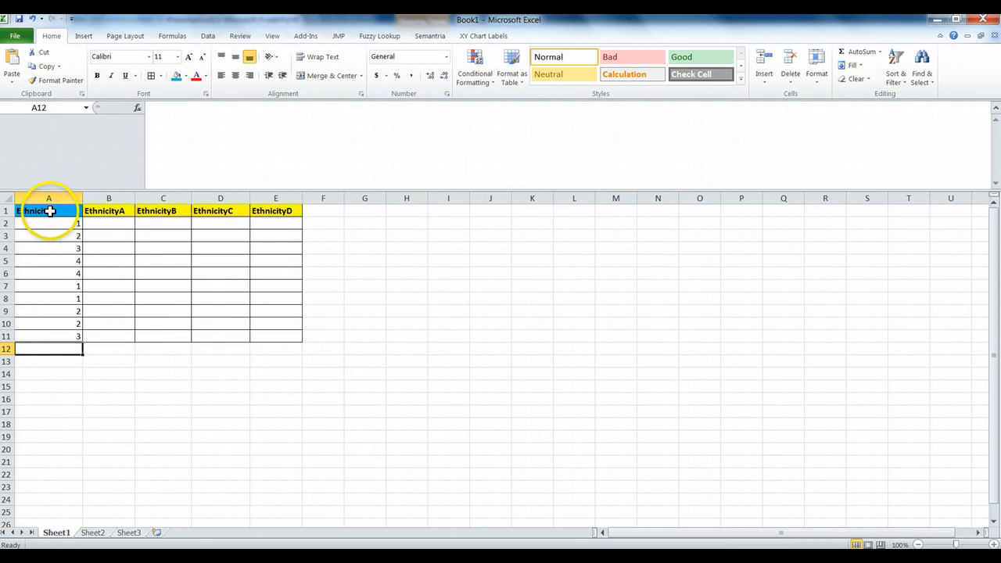
pyautogui.click(49, 210)
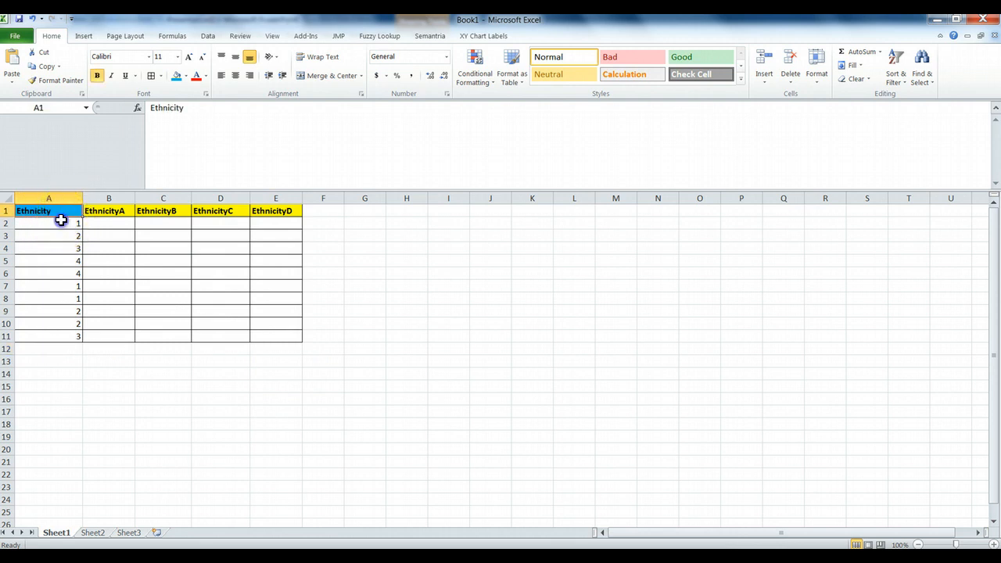
pyautogui.click(49, 261)
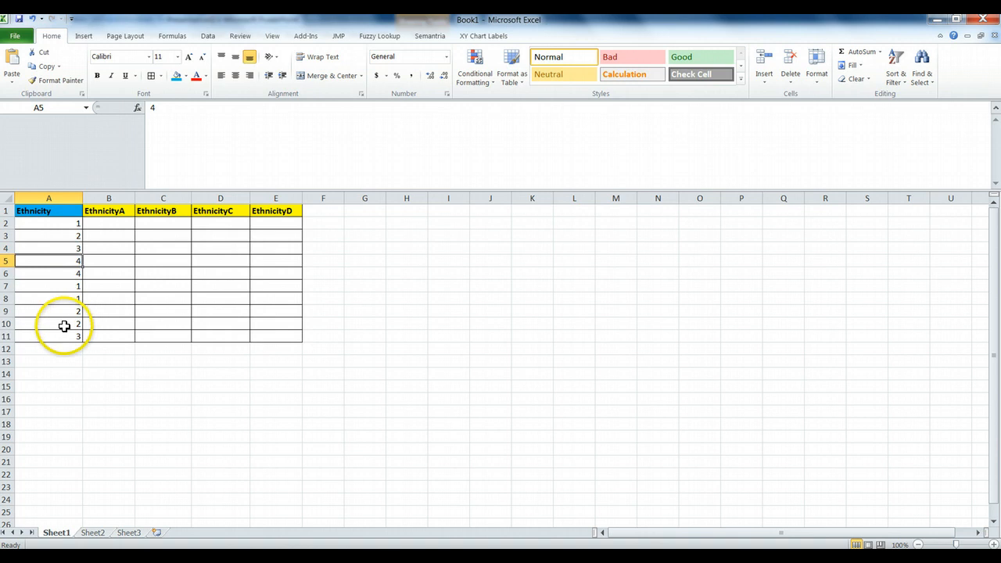
pyautogui.moveTo(49, 211)
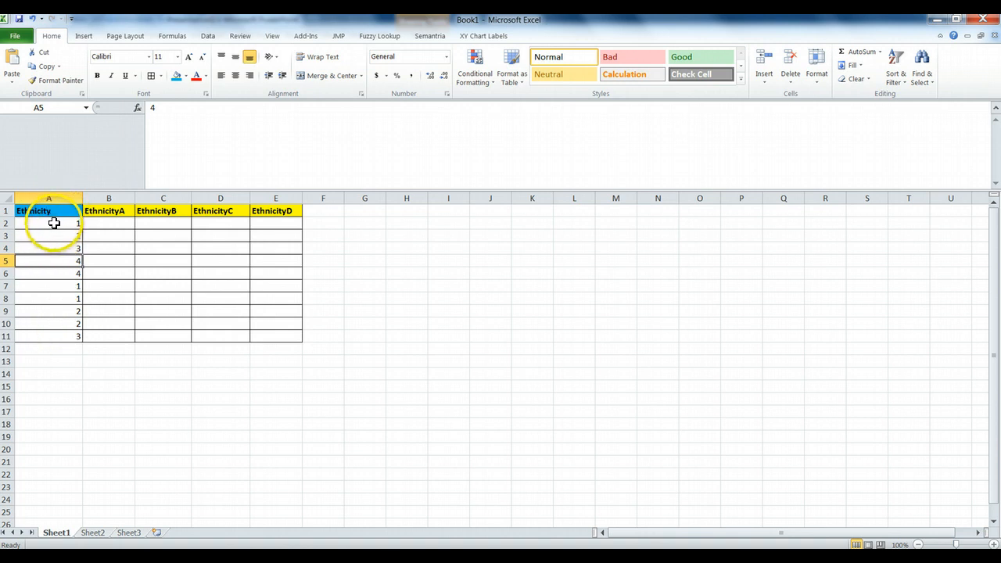
pyautogui.click(48, 198)
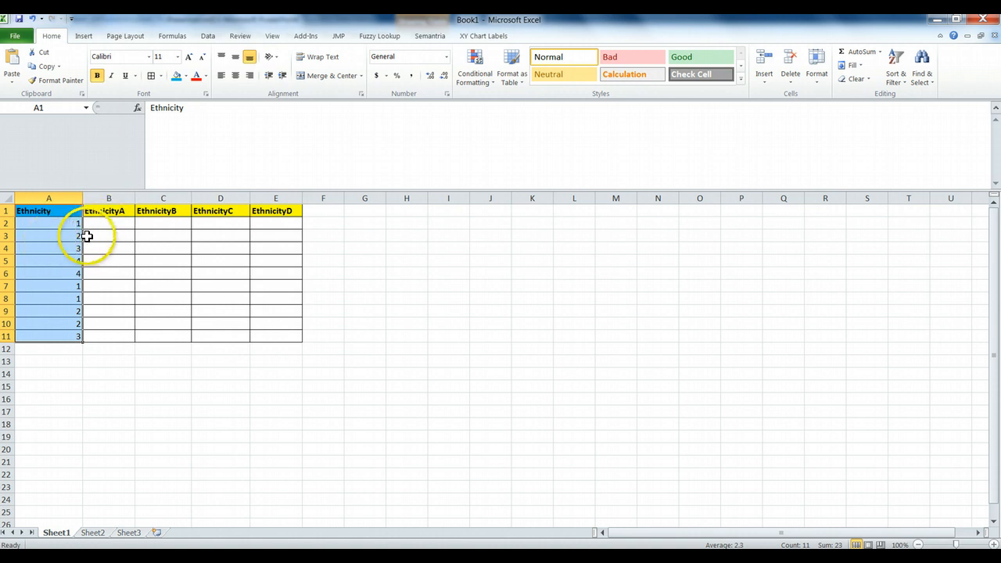
pyautogui.moveTo(69, 223)
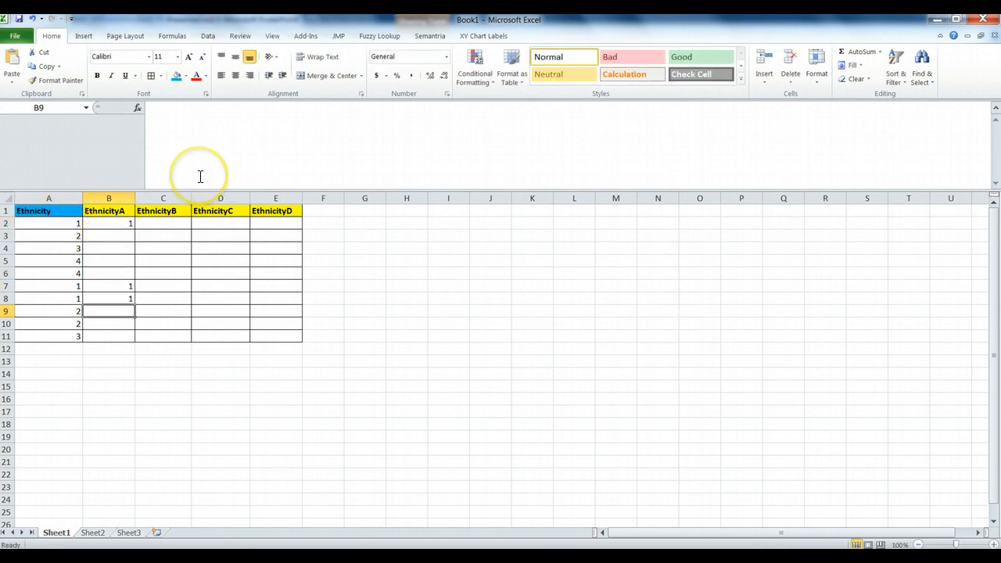
pyautogui.moveTo(147, 173)
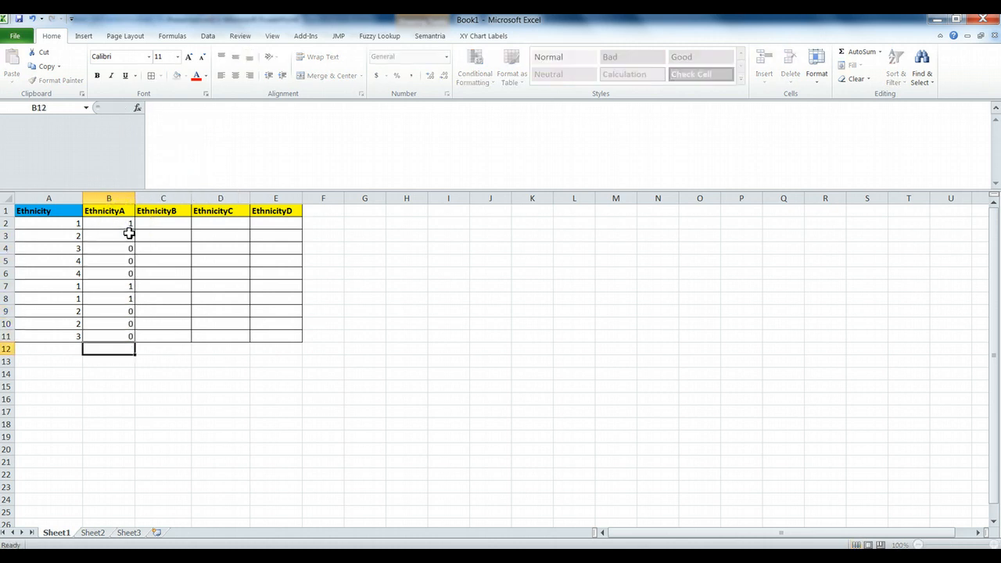
# - Enter 1/0 codes in EthnicityB, C and D for Ethnicity values 2, 3 and 4
pyautogui.click(163, 222)
pyautogui.write('0')
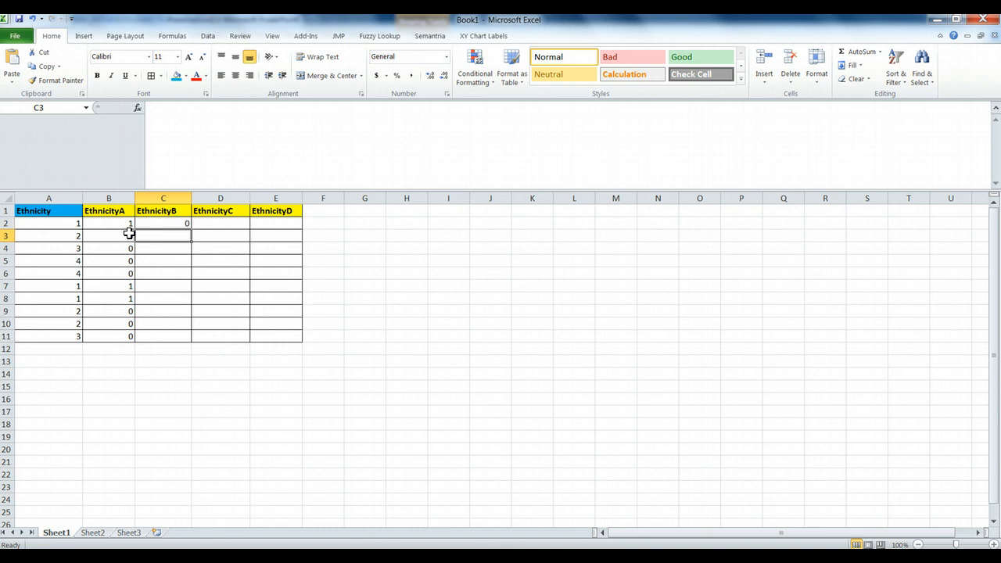
pyautogui.click(162, 323)
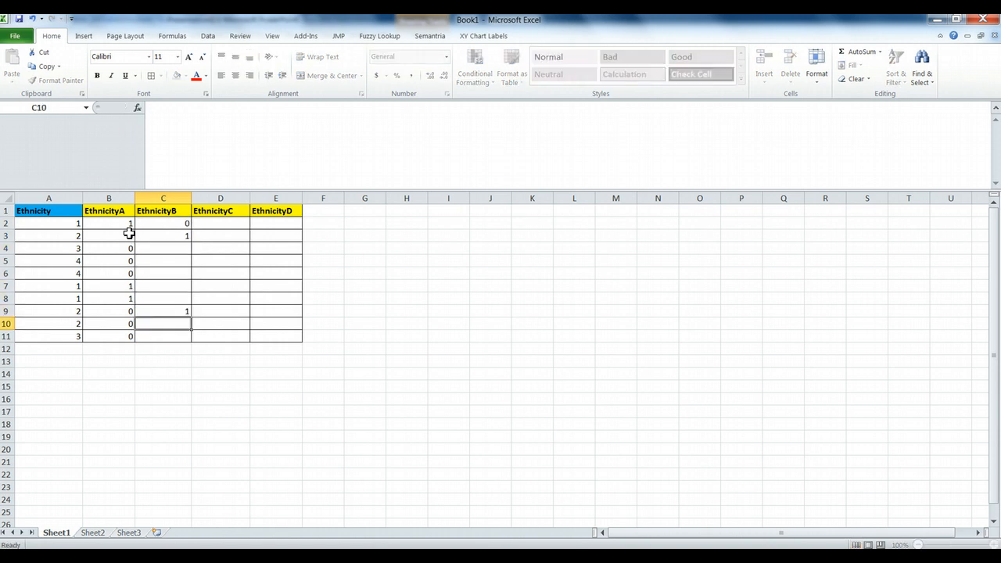
pyautogui.write('0')
pyautogui.write('1')
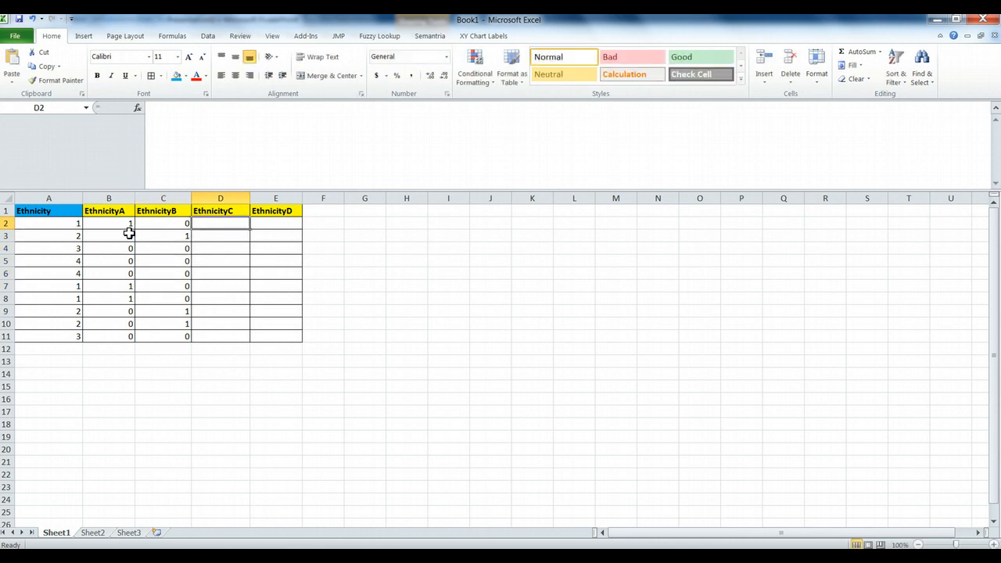
pyautogui.click(220, 248)
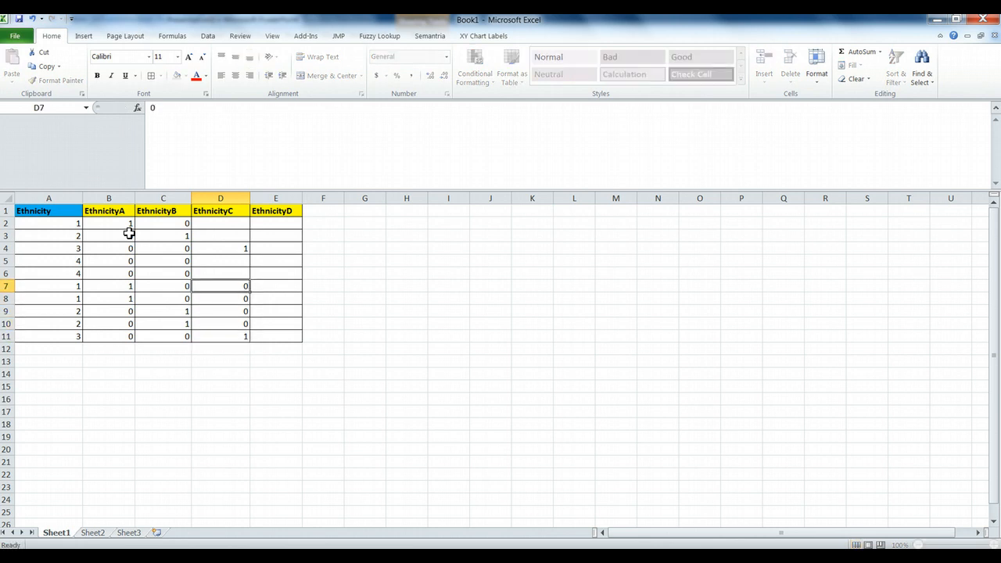
pyautogui.click(220, 223)
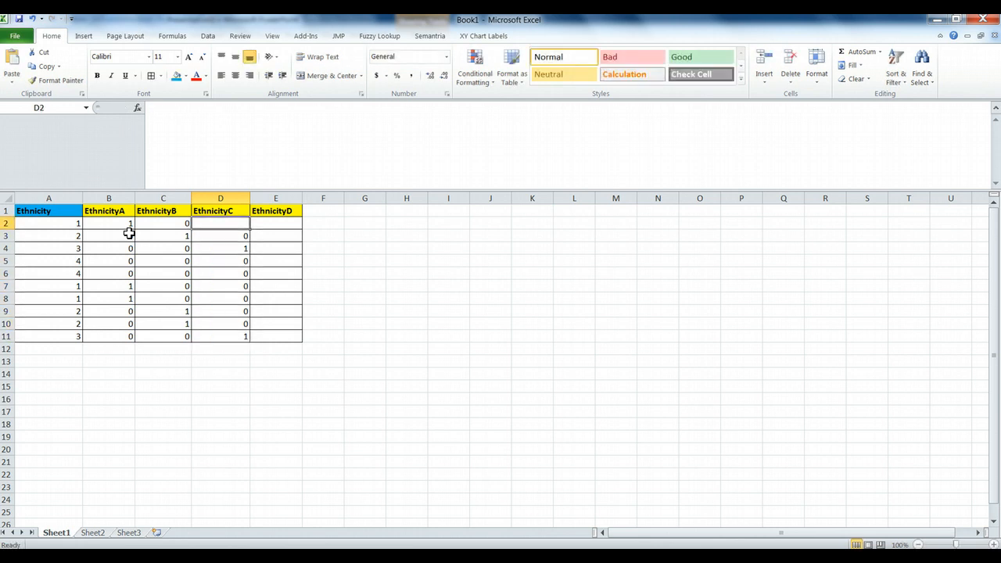
pyautogui.click(275, 261)
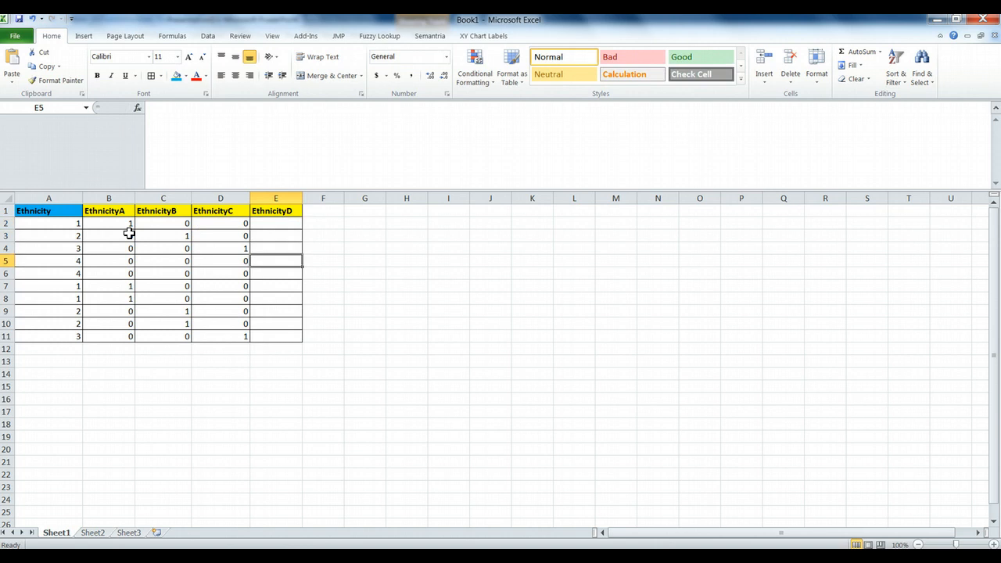
pyautogui.write('1')
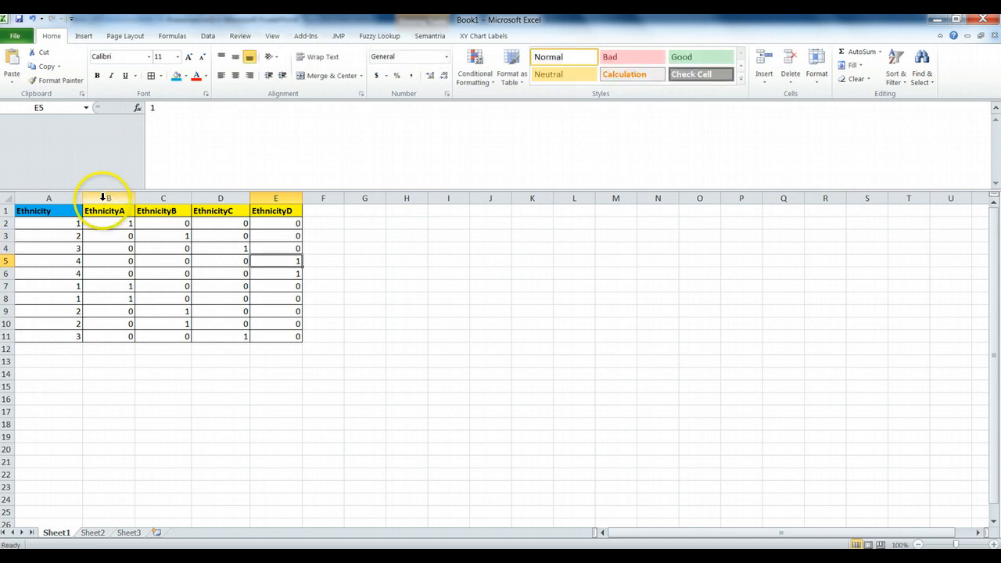
# - Highlight rows and the four dummy columns B–E to verify each row's single 1
pyautogui.moveTo(108, 223); pyautogui.dragTo(220, 223)
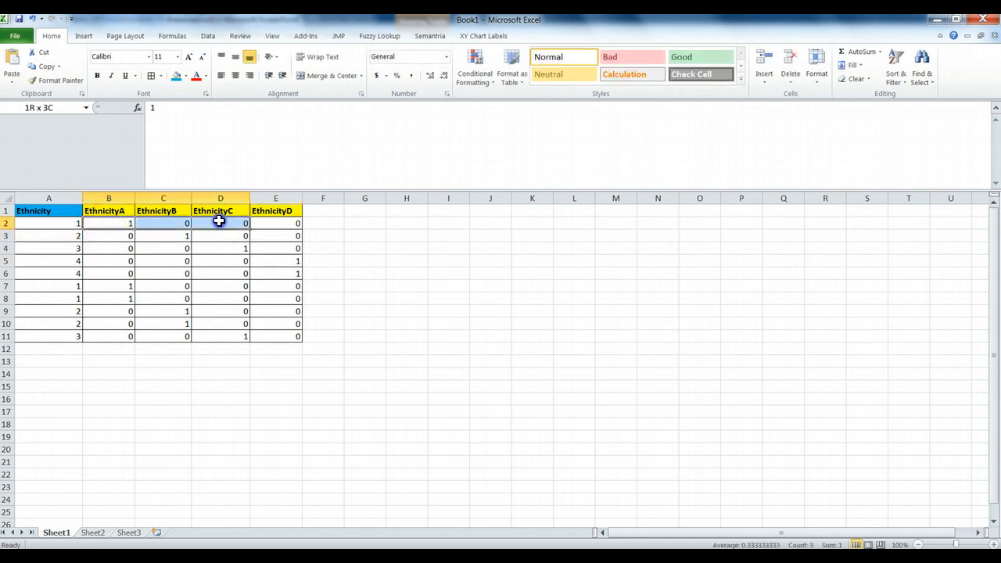
pyautogui.click(109, 223)
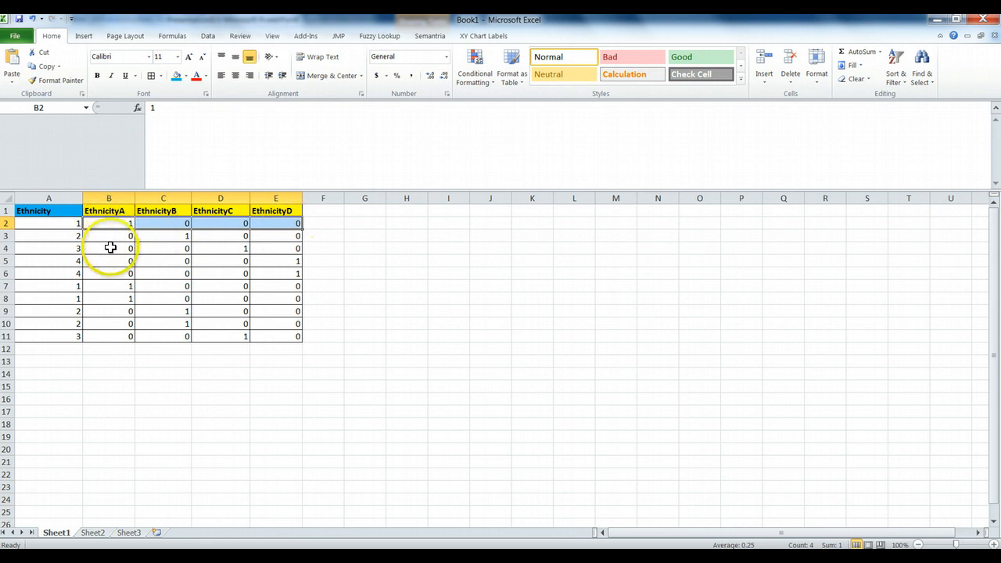
pyautogui.click(108, 248)
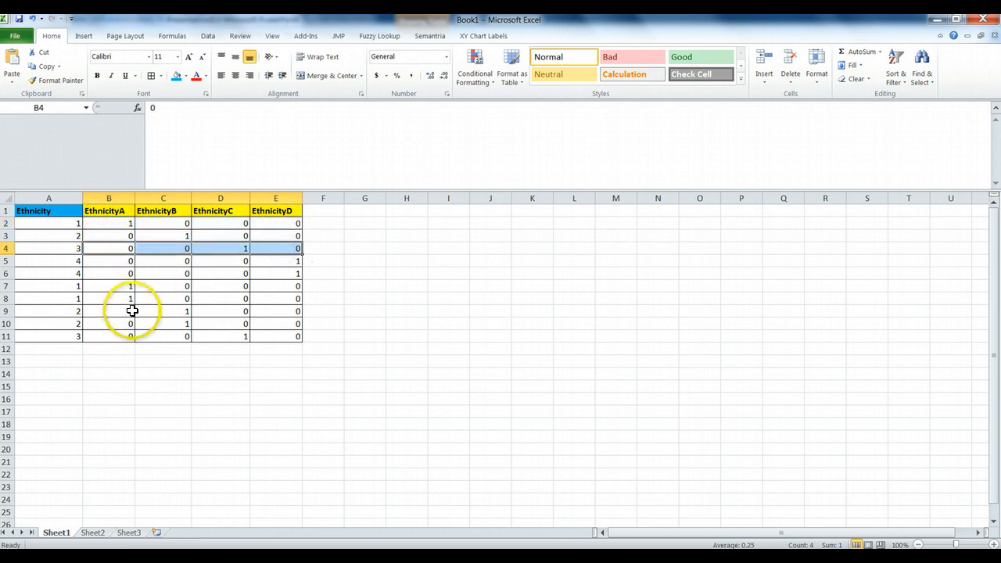
pyautogui.moveTo(282, 324)
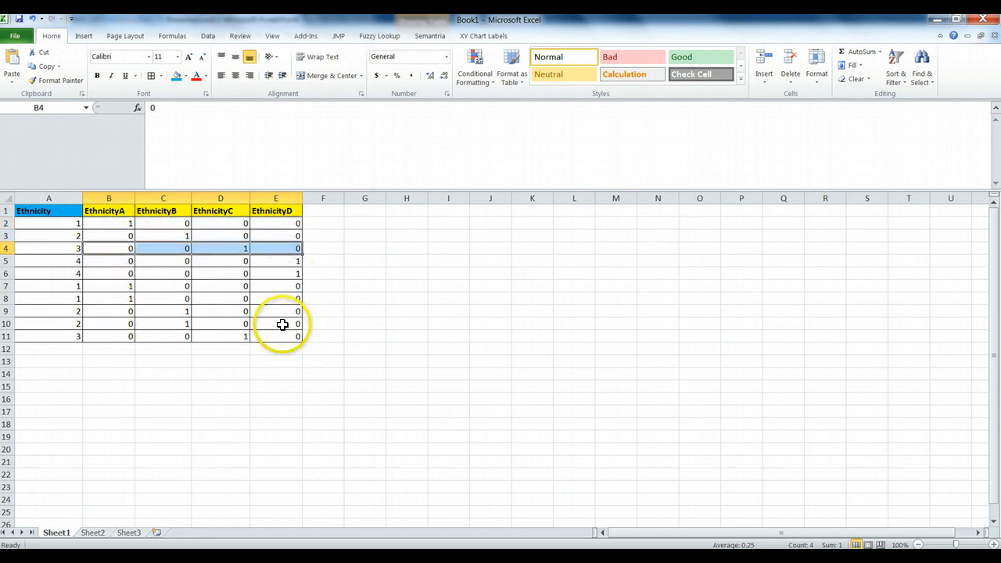
pyautogui.click(275, 336)
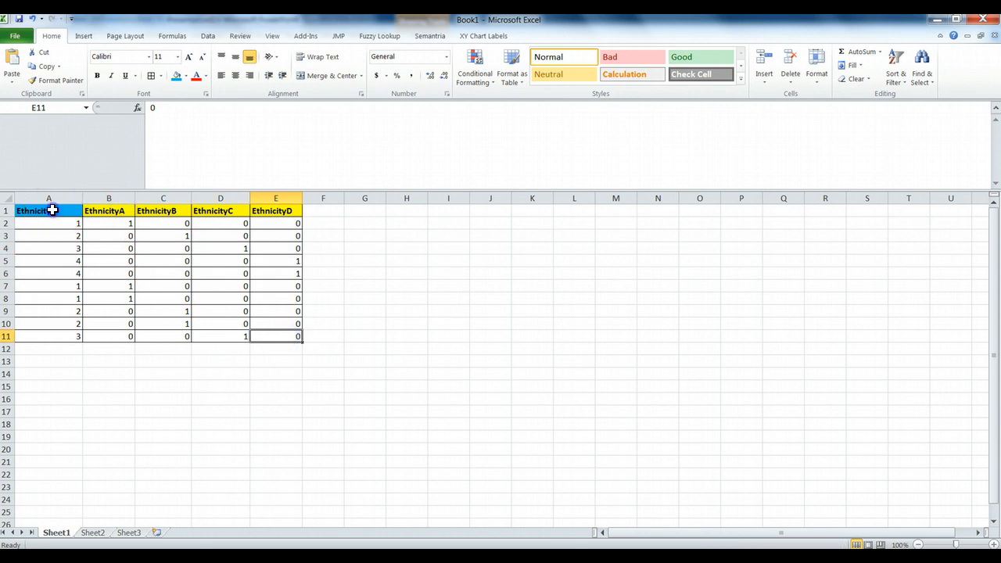
pyautogui.click(48, 211)
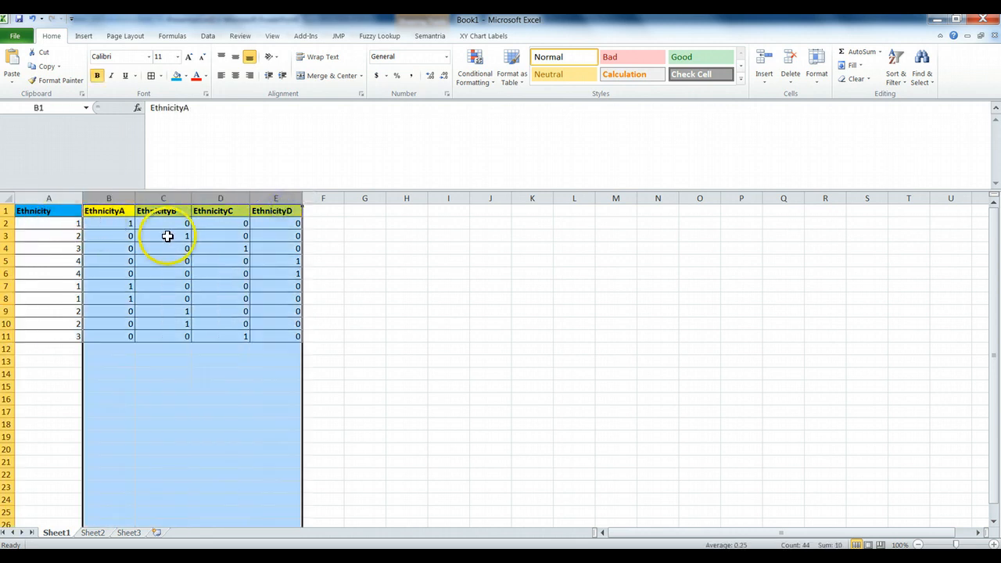
pyautogui.click(275, 336)
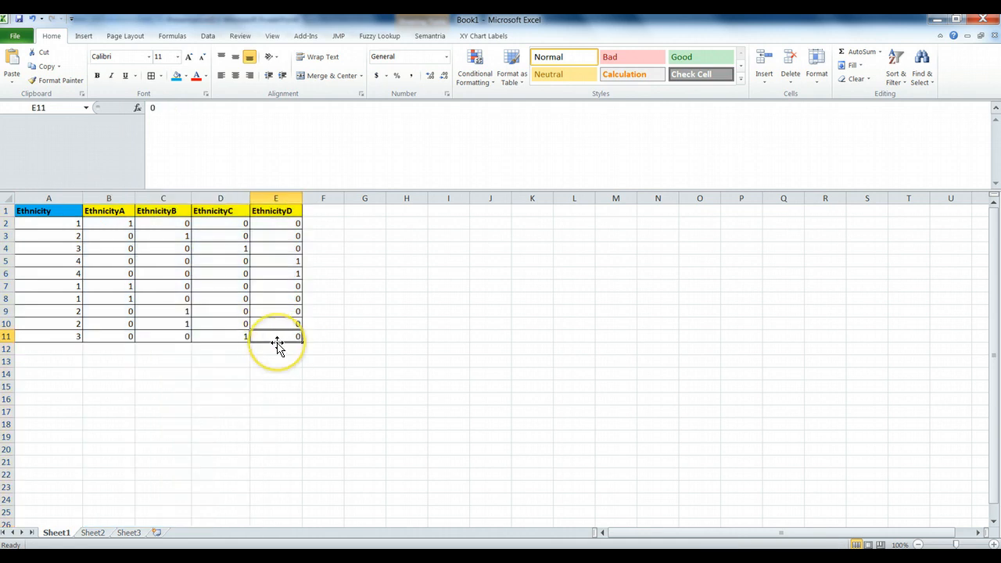
pyautogui.moveTo(243, 353)
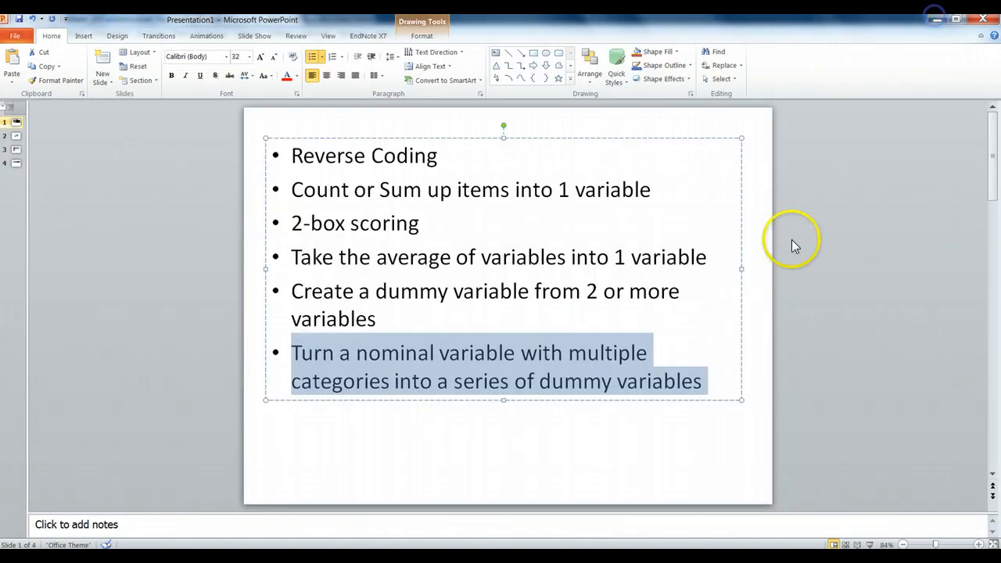
# - Clear the slide highlight and switch to the SPSS craft beer survey data file
pyautogui.click(702, 381)
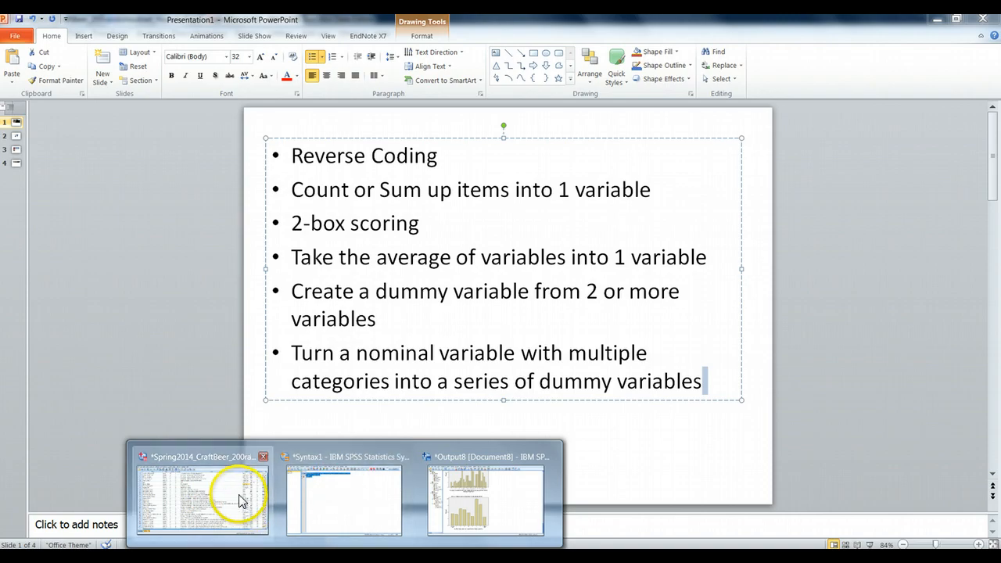
pyautogui.click(202, 498)
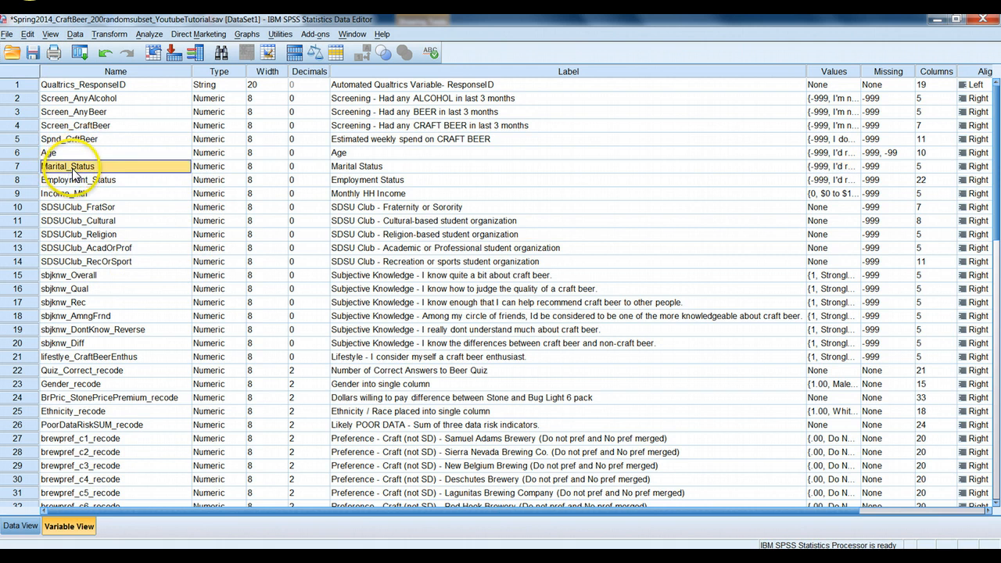
# - Open Marital_Status value labels: 1 Single, 2 Married, 3 Separated, 4 Divorced, 5 Widowed
pyautogui.click(833, 153)
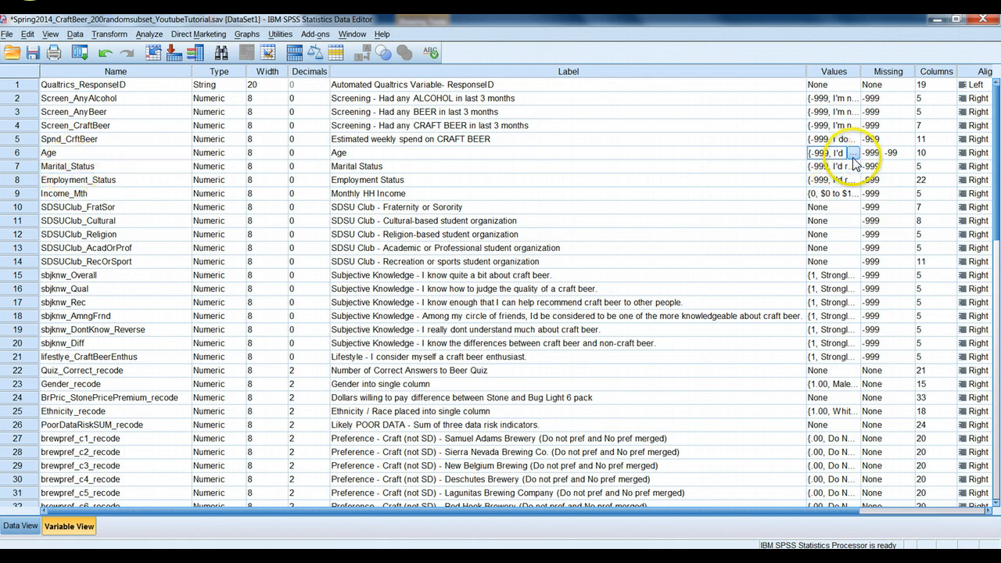
pyautogui.click(854, 153)
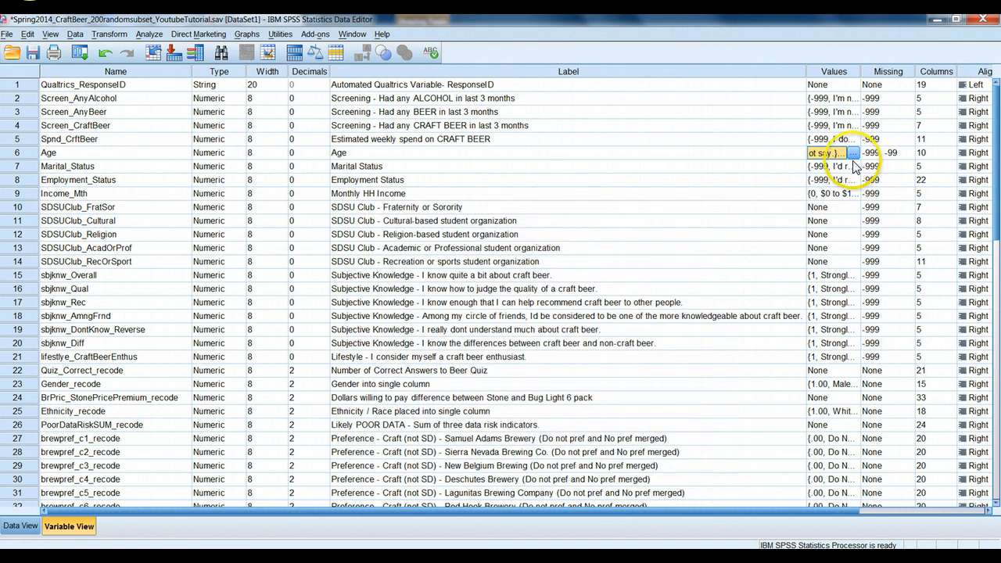
pyautogui.click(852, 165)
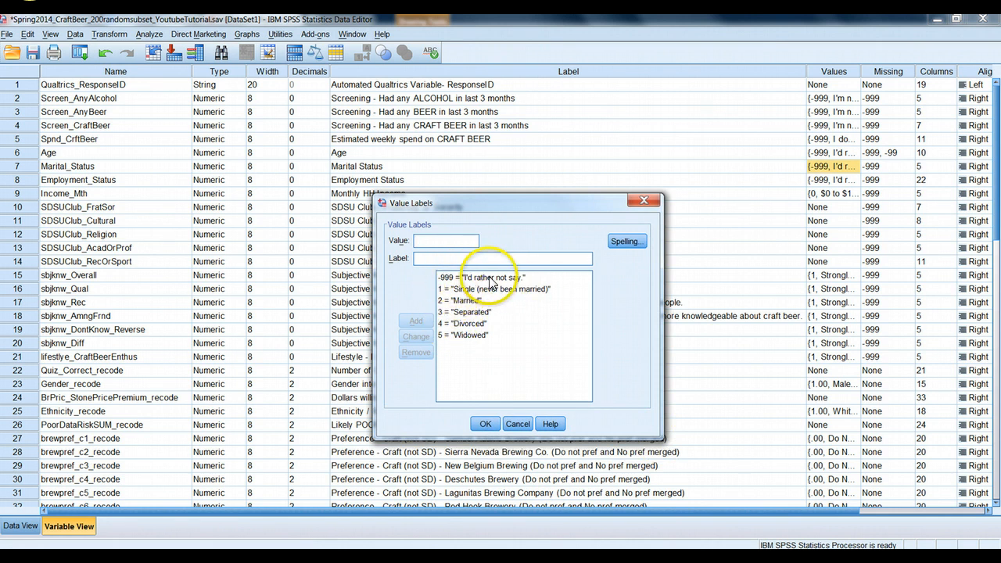
# - Cancel the Marital_Status Value Labels dialog without making changes
pyautogui.click(492, 289)
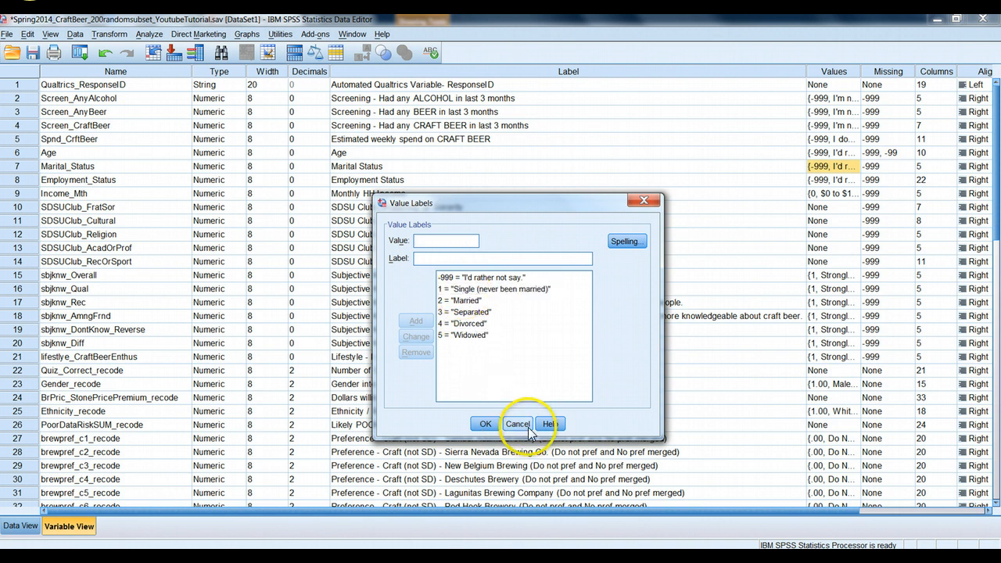
pyautogui.moveTo(110, 170)
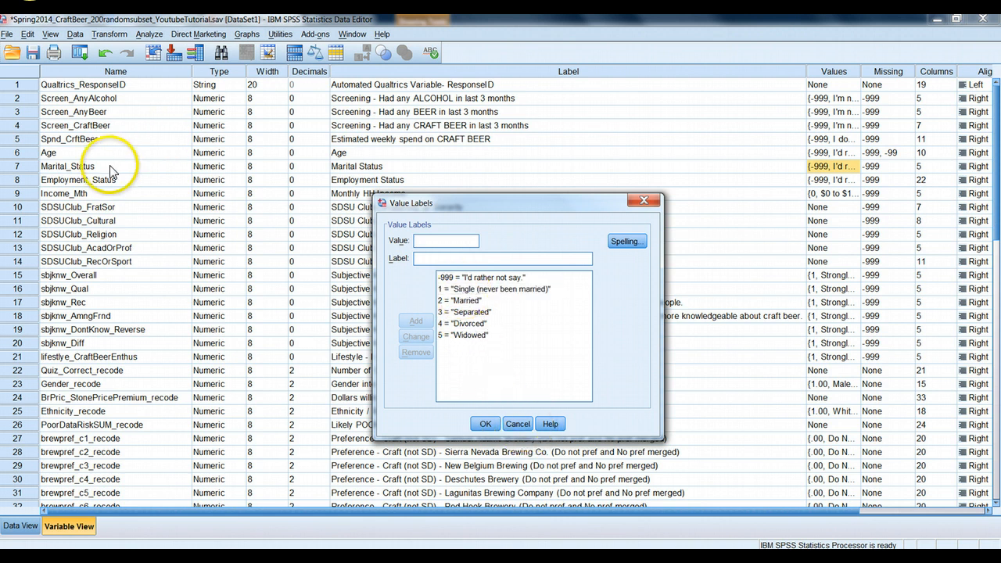
pyautogui.moveTo(528, 375)
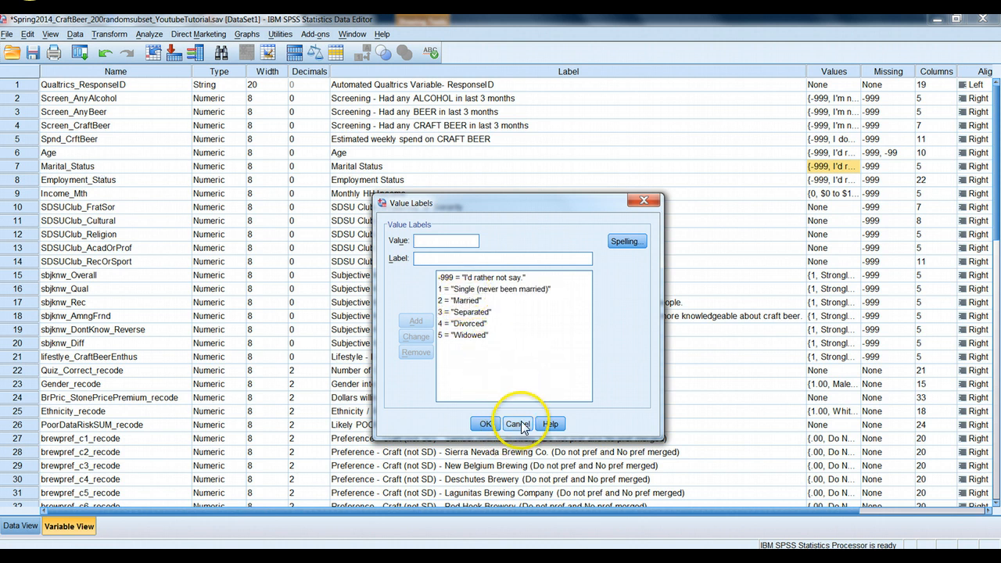
pyautogui.click(517, 424)
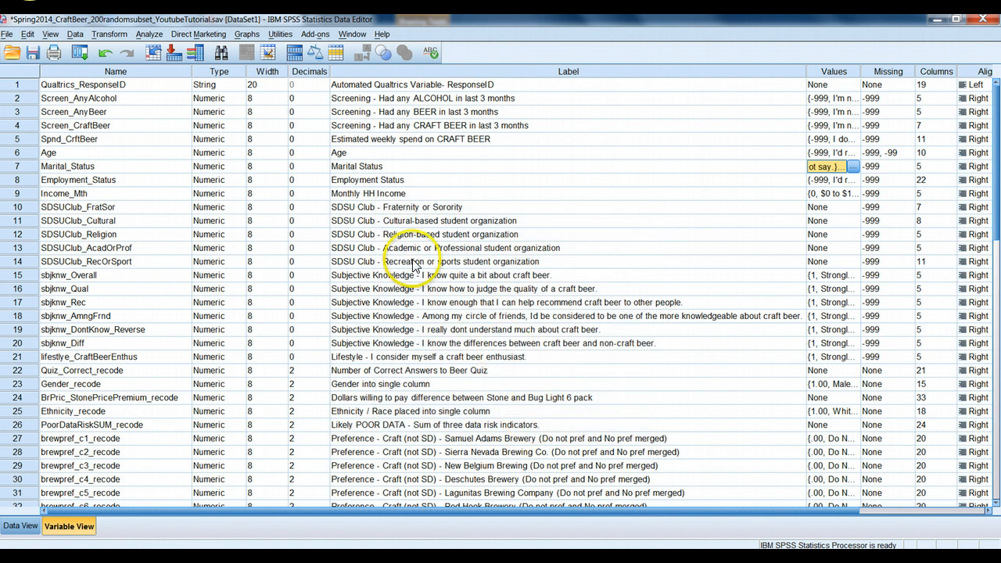
# - Reset Recode into Different Variables and recode Marital_Status into MartialStatus_Single
pyautogui.click(109, 34)
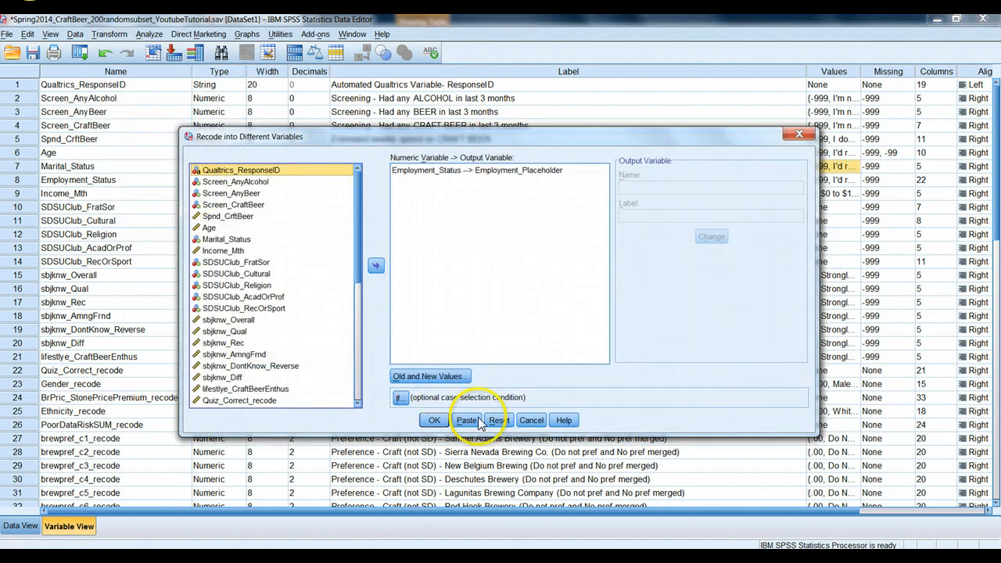
pyautogui.click(498, 420)
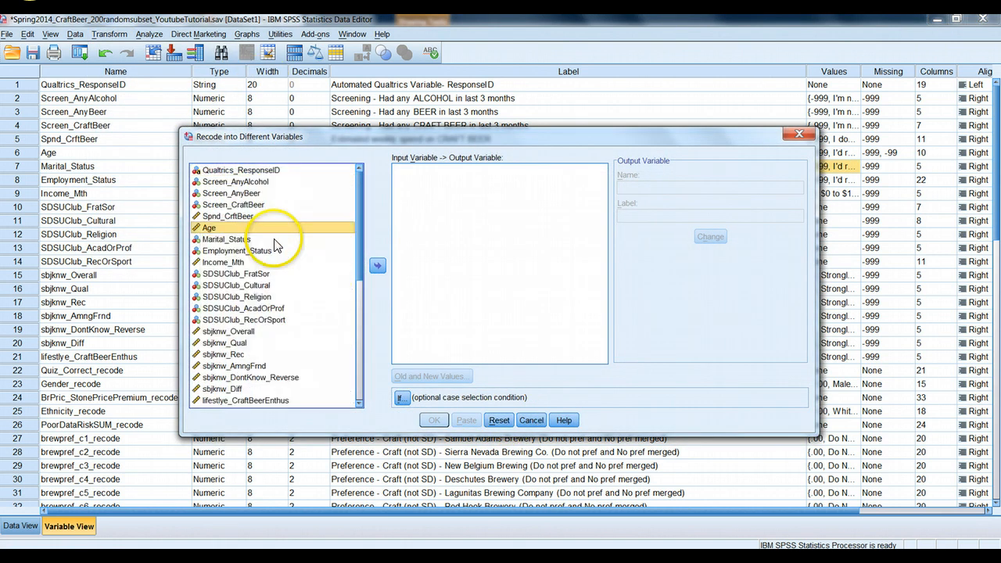
pyautogui.click(227, 239)
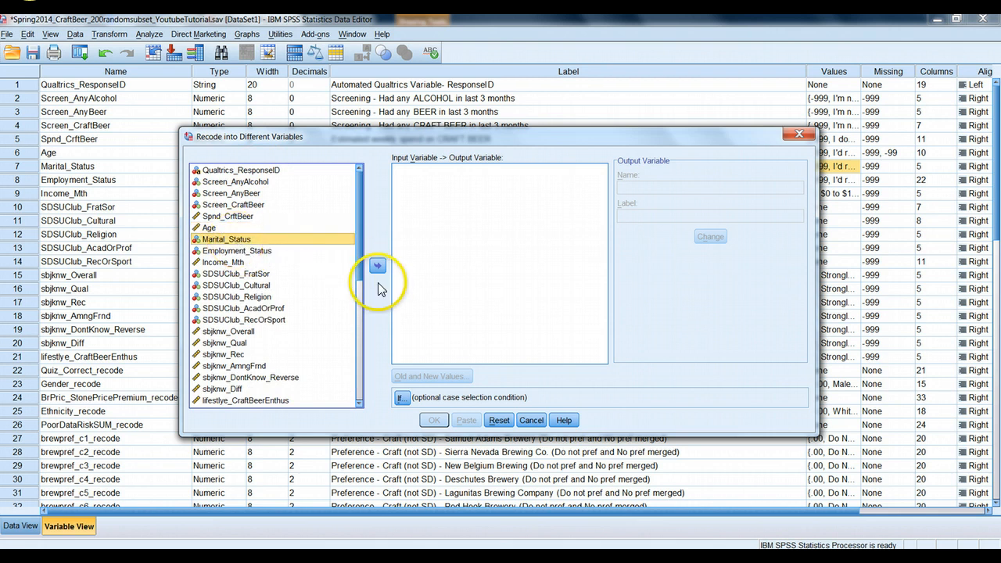
pyautogui.click(376, 266)
pyautogui.write('Martial')
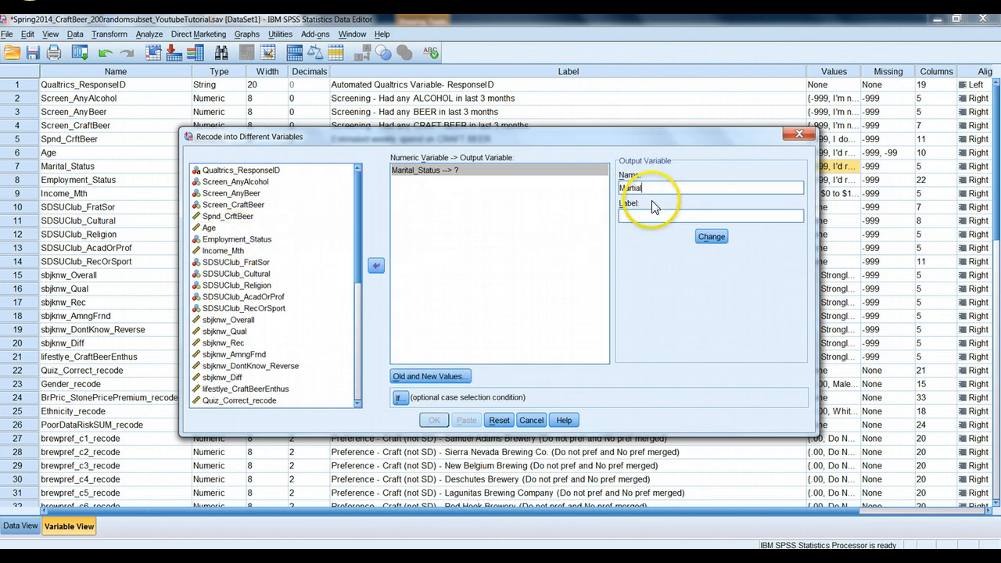
pyautogui.write('Stat')
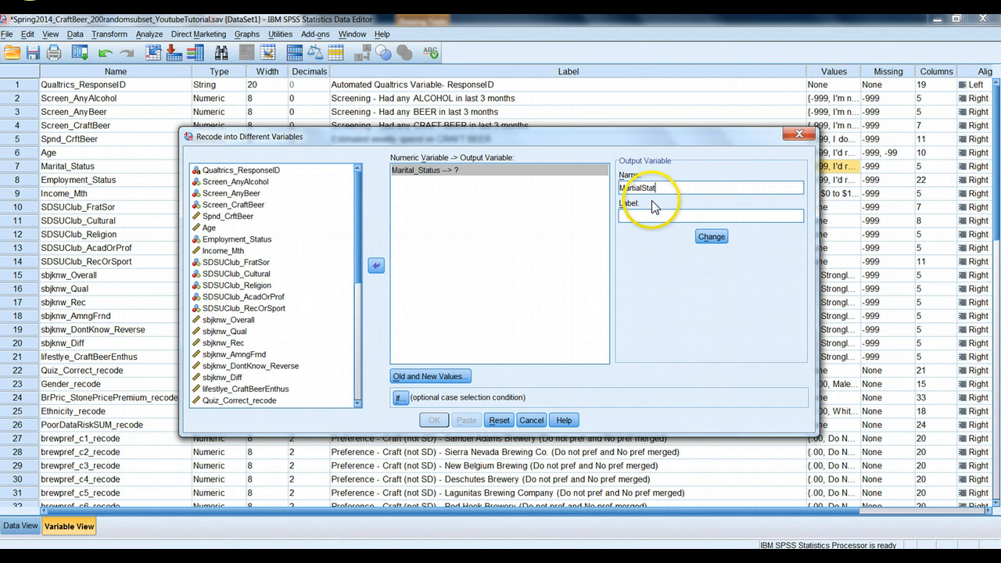
pyautogui.write('us_')
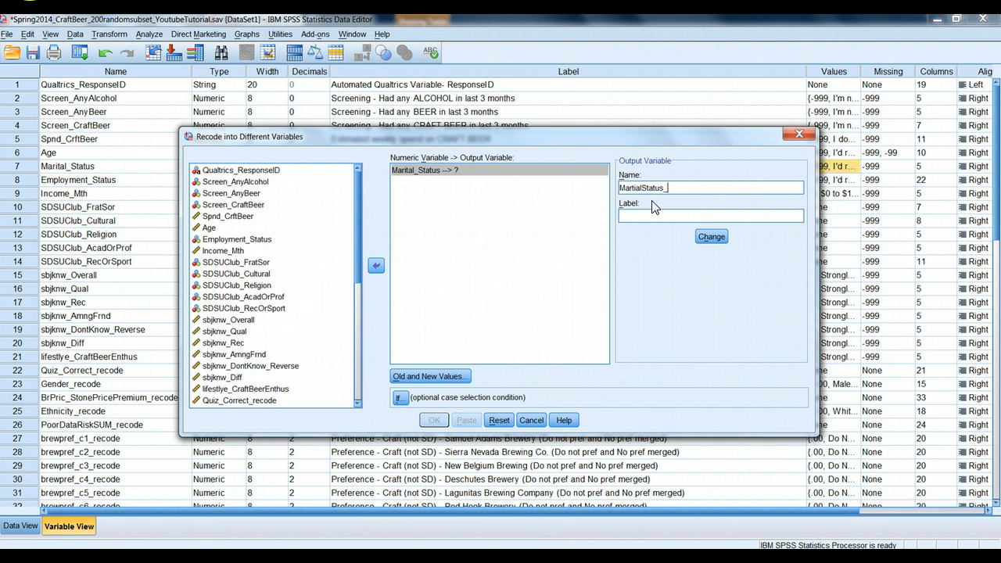
pyautogui.click(711, 236)
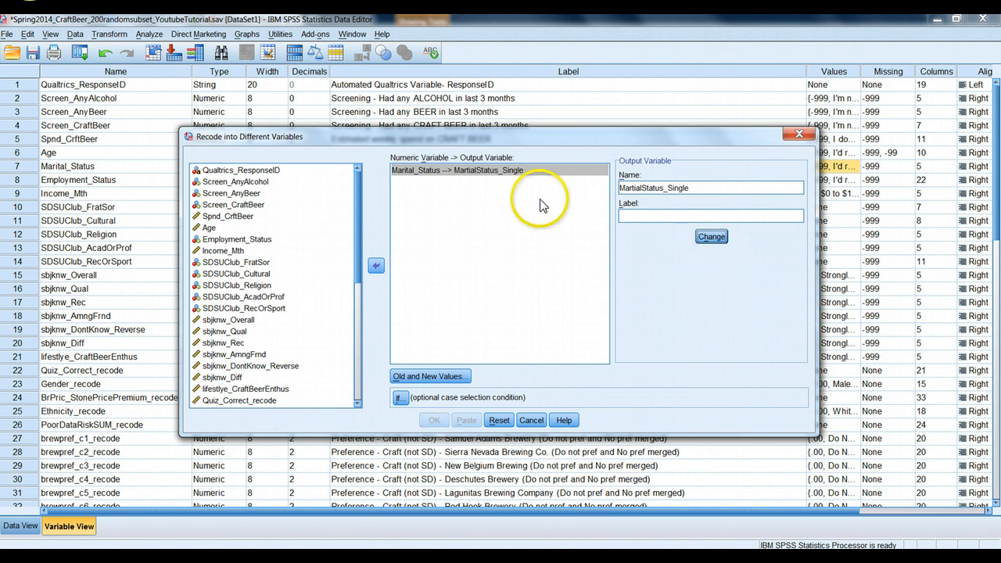
# - Define old-to-new values 1→1 and all other values→0
pyautogui.click(430, 376)
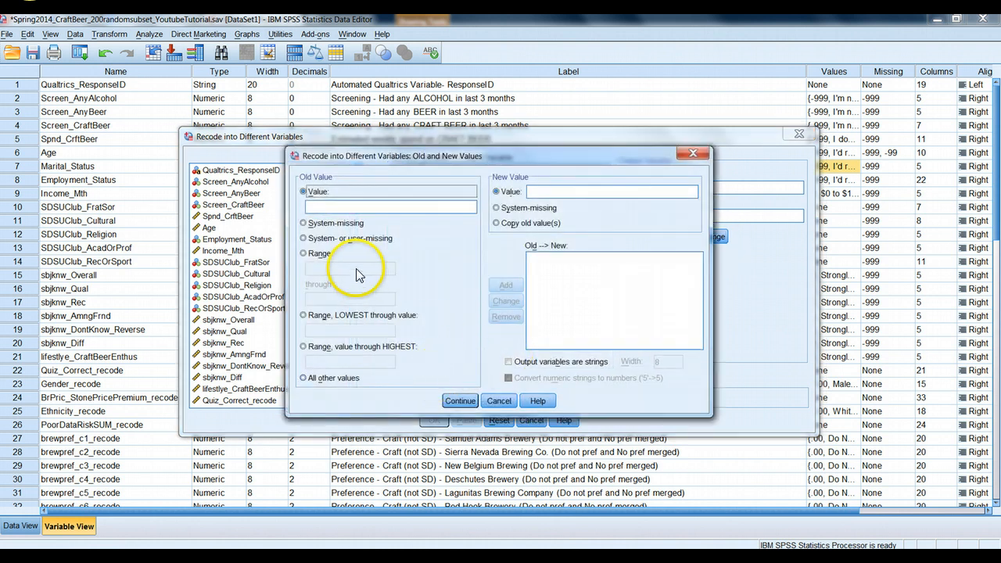
pyautogui.click(389, 206)
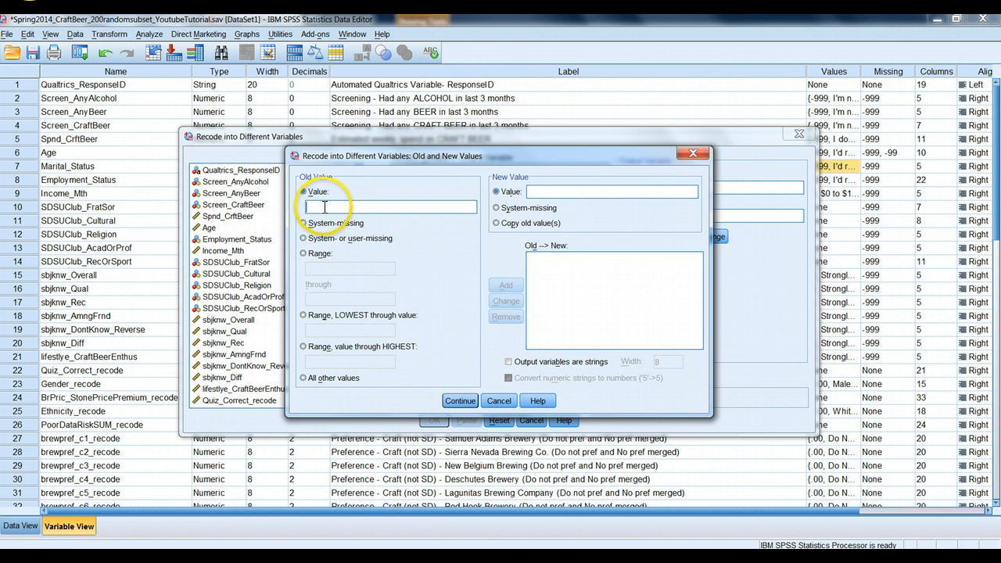
pyautogui.write('1')
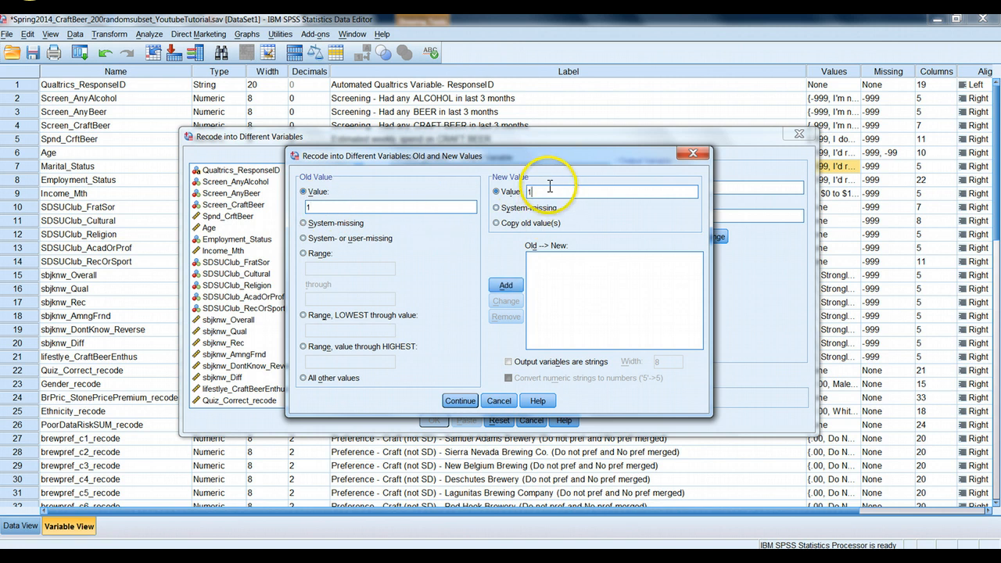
pyautogui.click(505, 285)
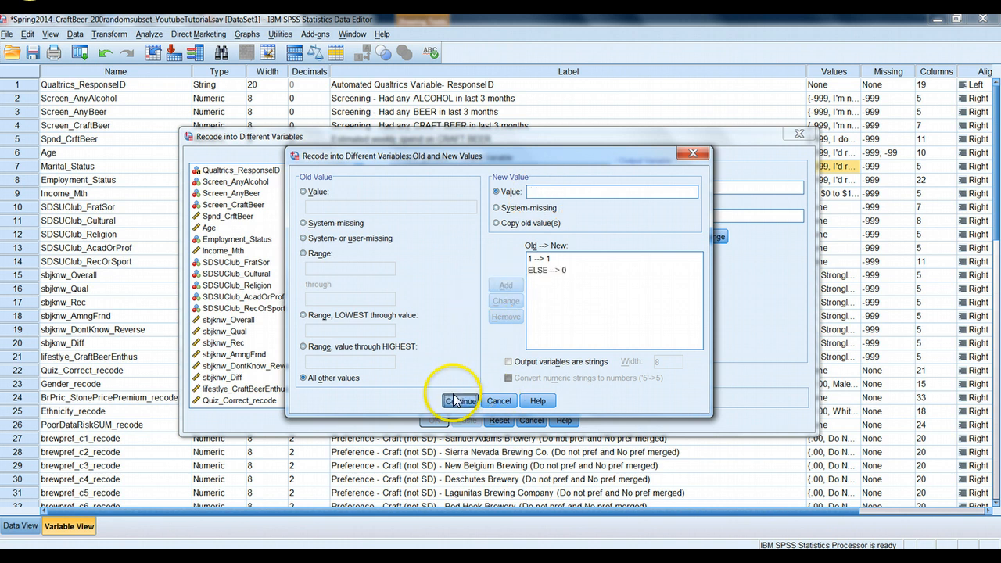
pyautogui.click(461, 401)
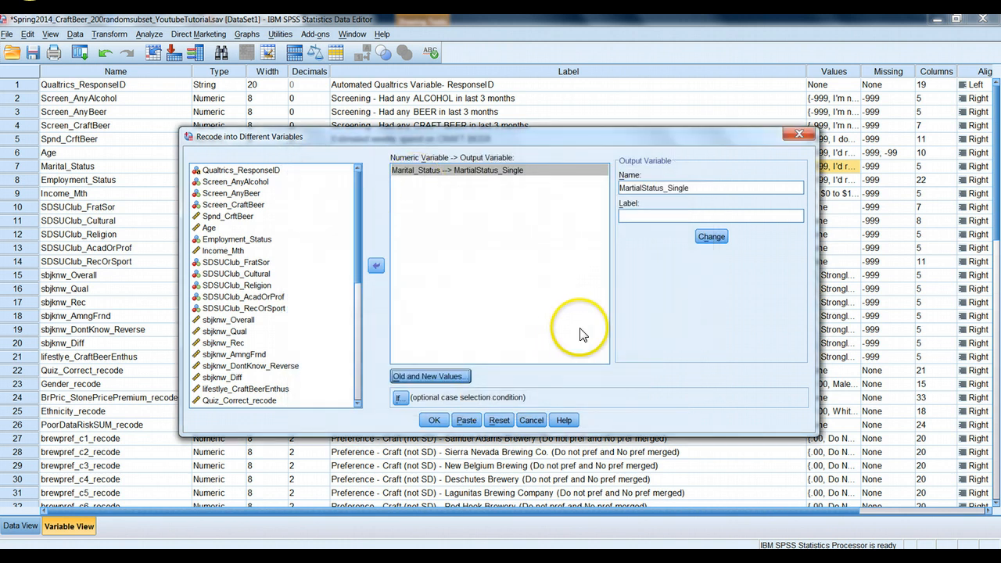
pyautogui.moveTo(505, 266)
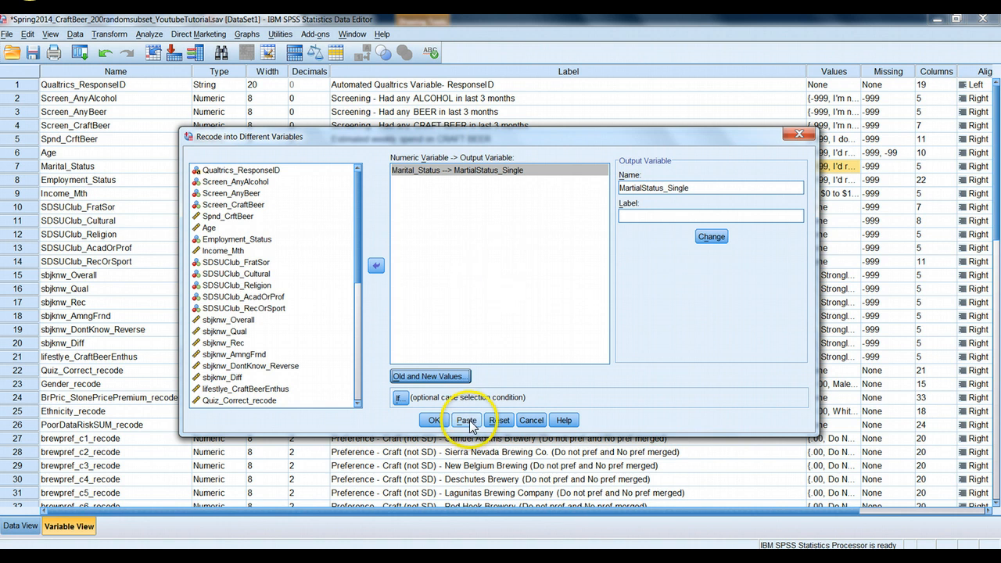
# - Paste the recode as RECODE Marital_Status (1=1) (ELSE=0) INTO MartialStatus_Single syntax
pyautogui.click(434, 420)
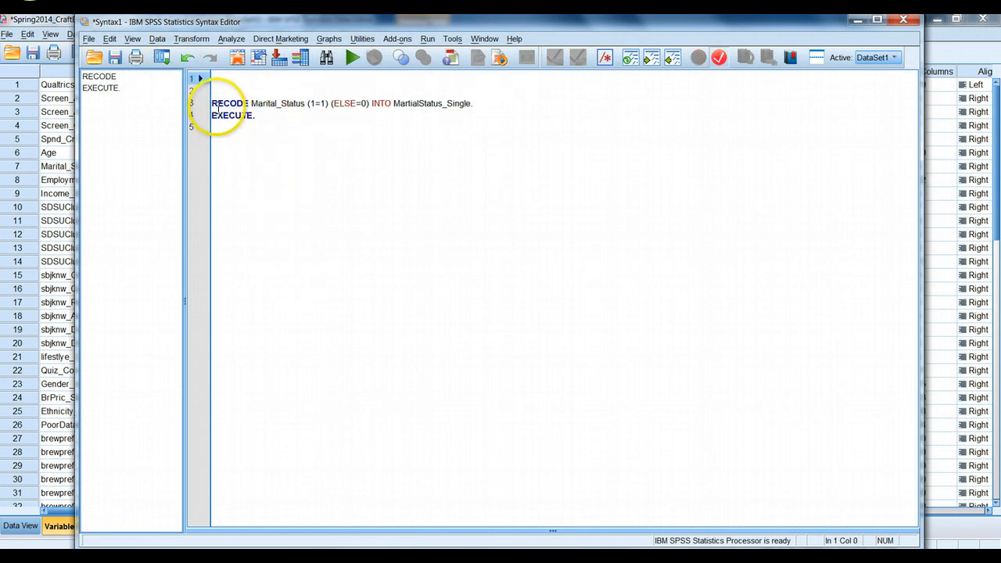
pyautogui.moveTo(317, 103)
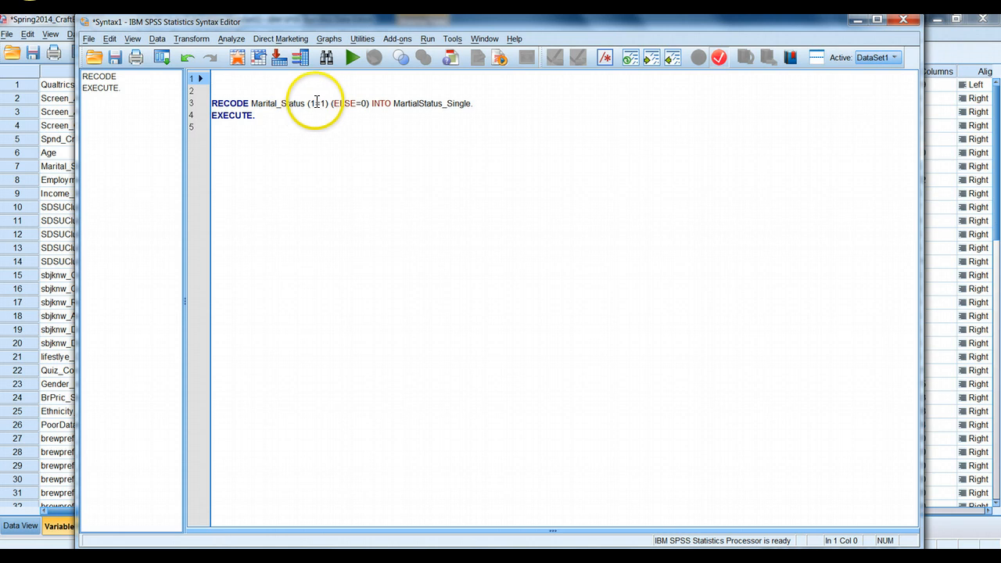
pyautogui.moveTo(419, 117)
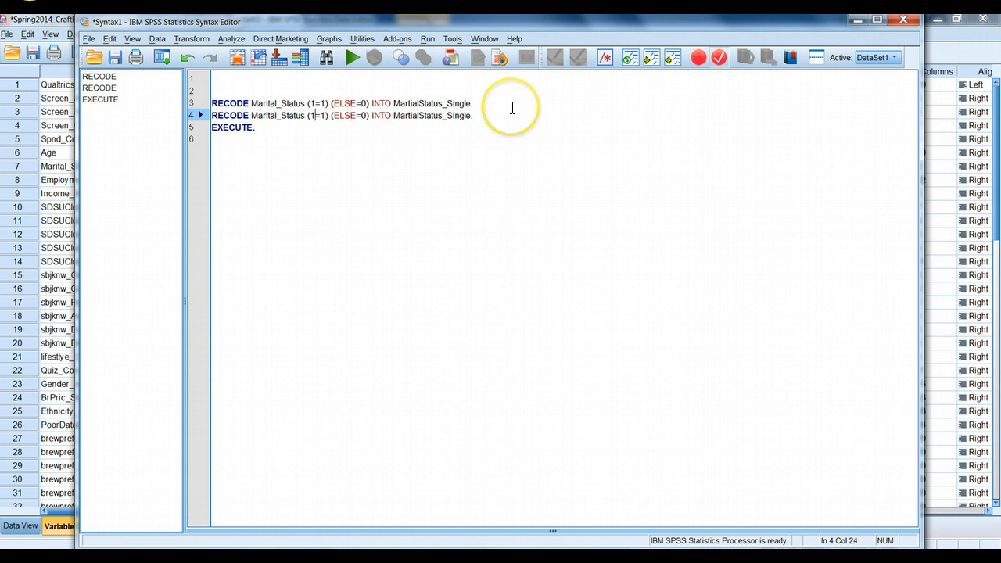
# - Edit the second RECODE line to code 2 with target variable Married
pyautogui.write('2')
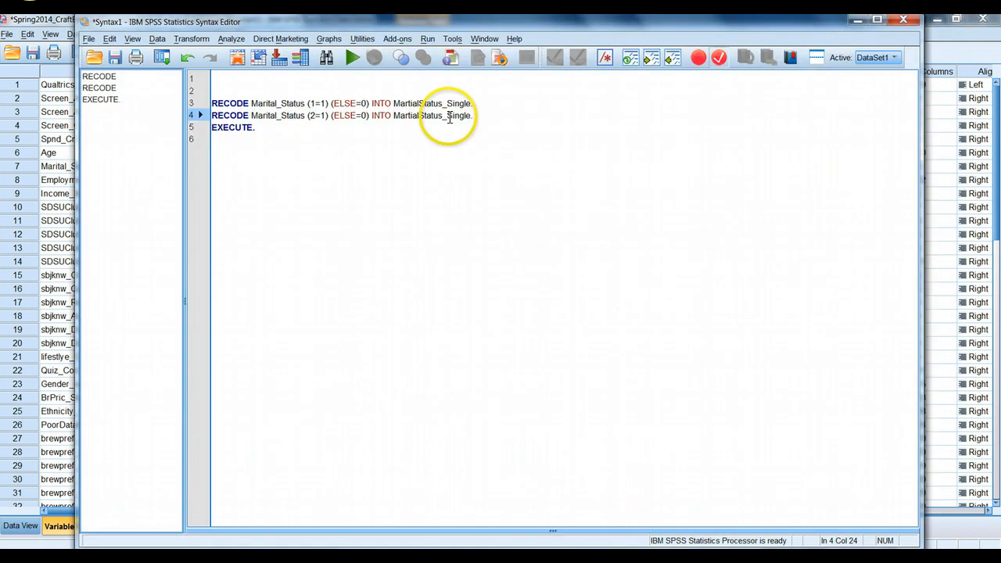
pyautogui.doubleClick(459, 115)
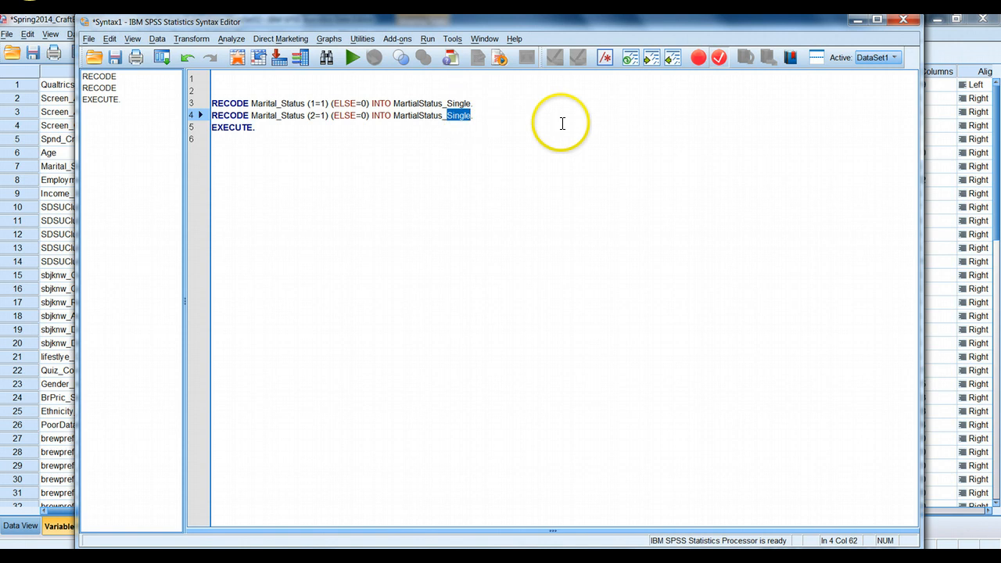
pyautogui.write('Married')
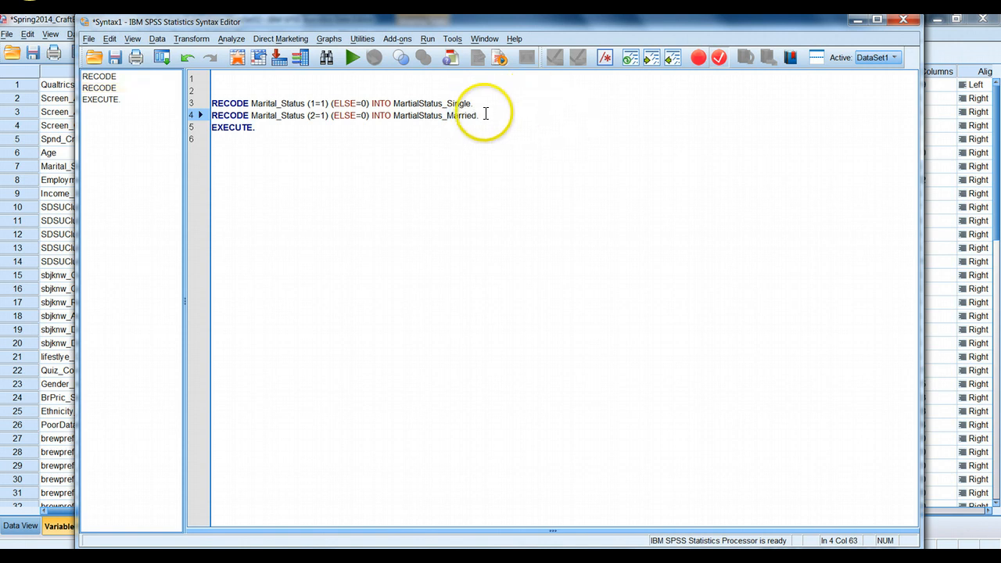
# - Rename the remaining duplicated target names to placeholders C, D and E
pyautogui.moveTo(477, 115); pyautogui.dragTo(212, 126)
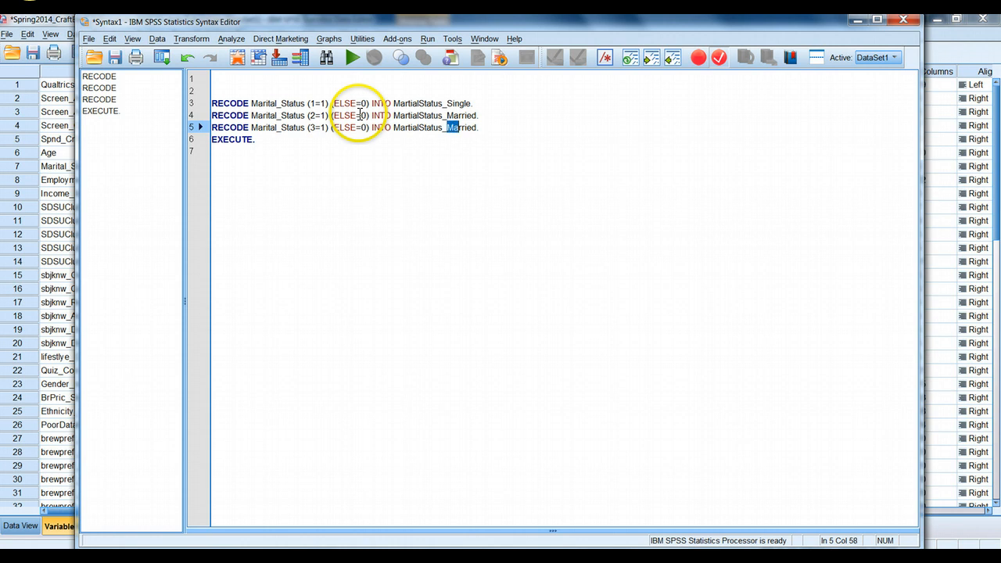
pyautogui.doubleClick(460, 126)
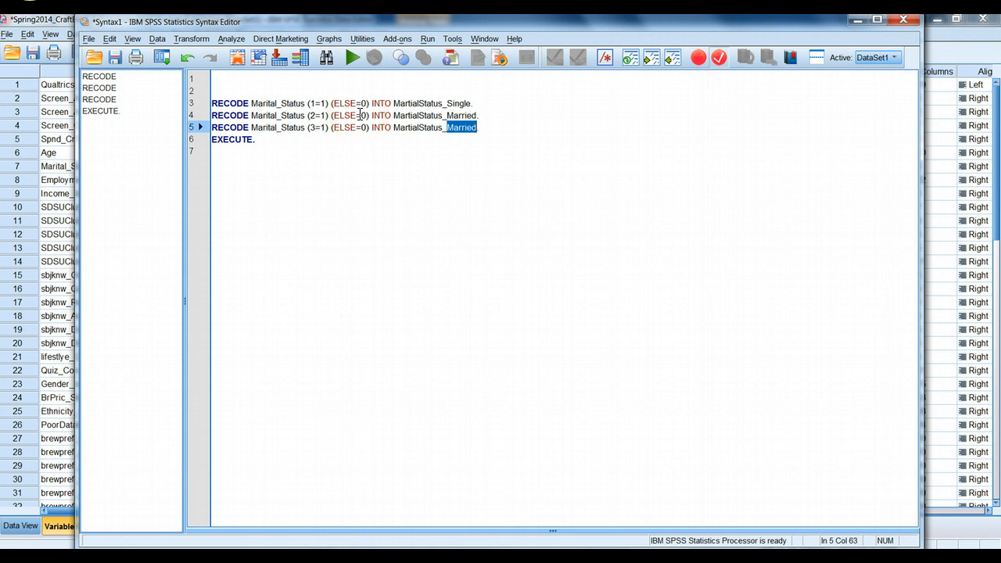
pyautogui.write('C')
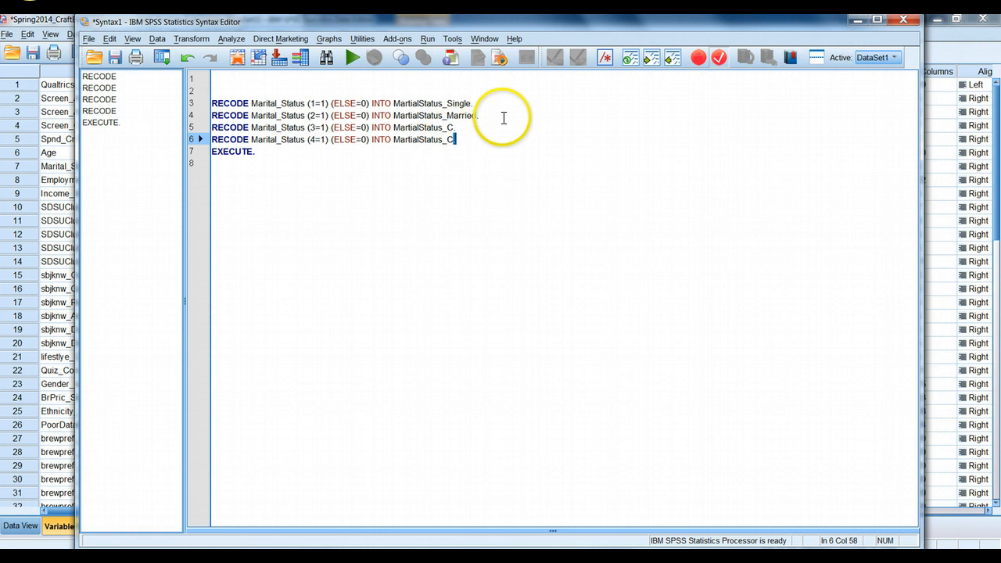
pyautogui.press('Backspace')
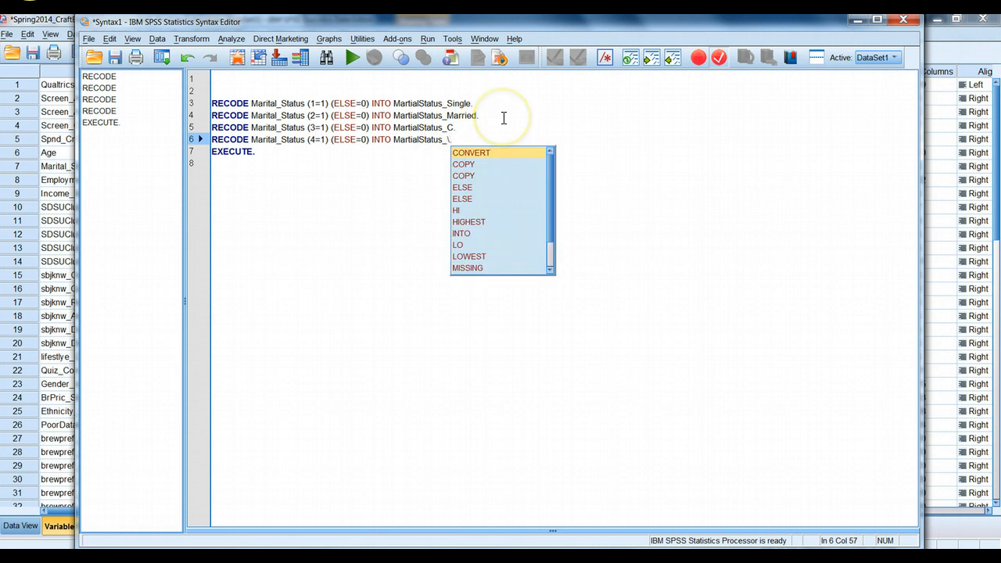
pyautogui.write('D')
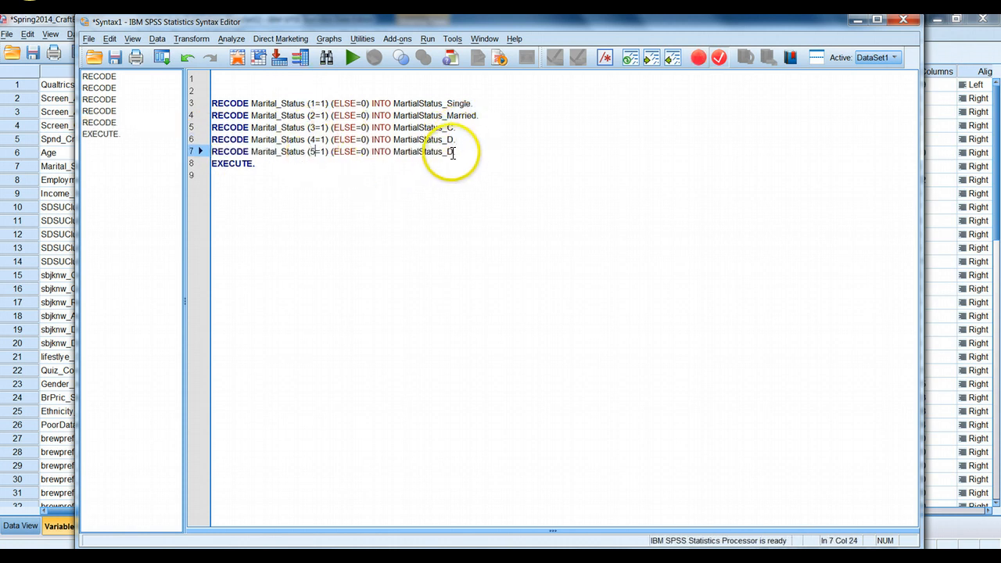
pyautogui.write('E')
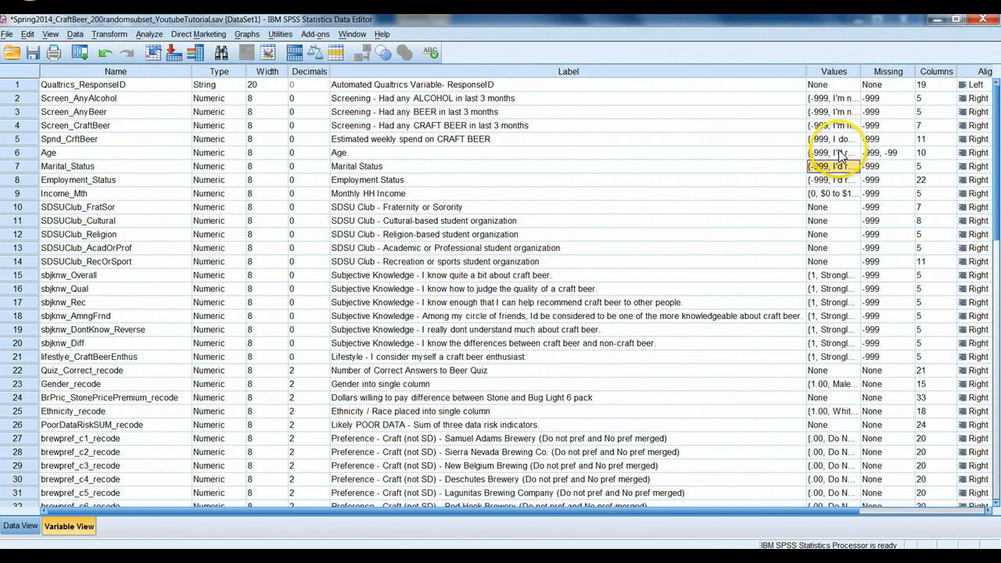
pyautogui.click(833, 166)
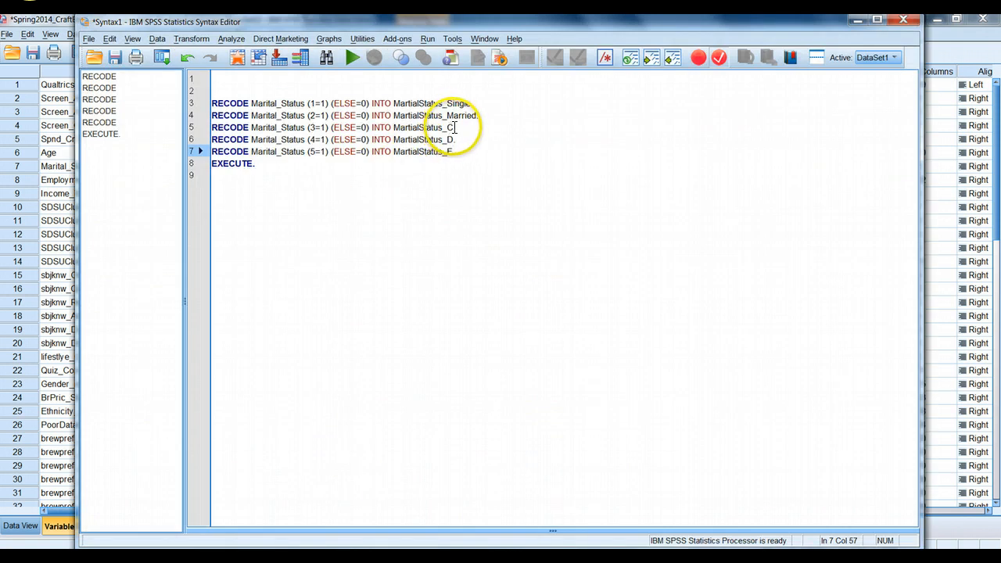
# - Rename the third and fourth RECODE targets to MartialStatus_Sep and MartialStatus_Div
pyautogui.click(462, 128)
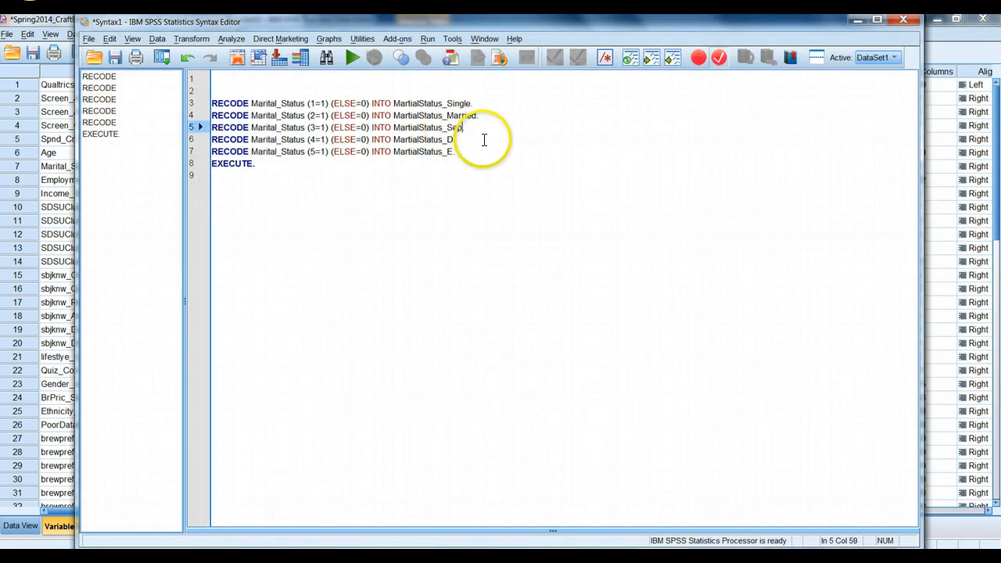
pyautogui.click(458, 152)
pyautogui.write('Wid')
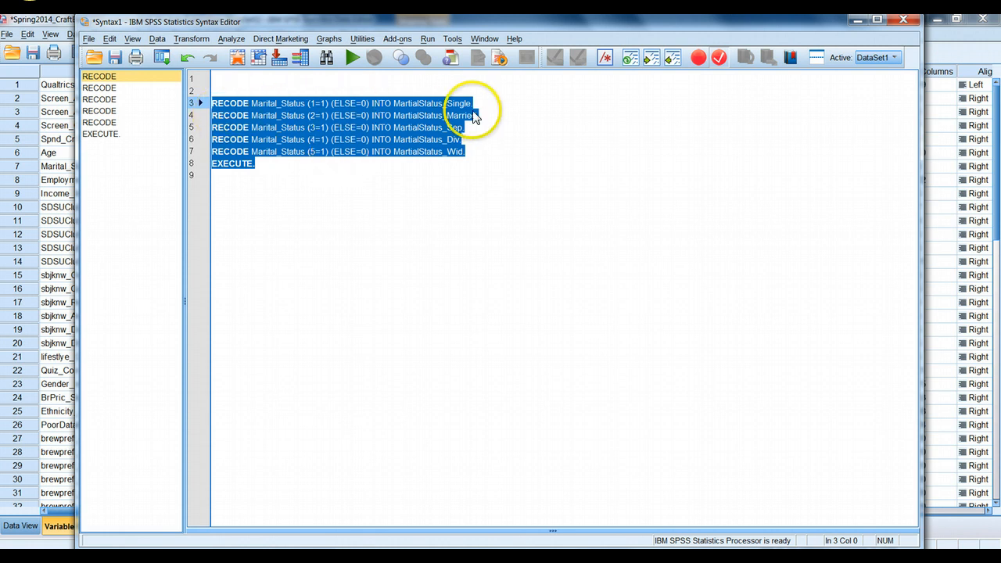
pyautogui.moveTo(366, 173)
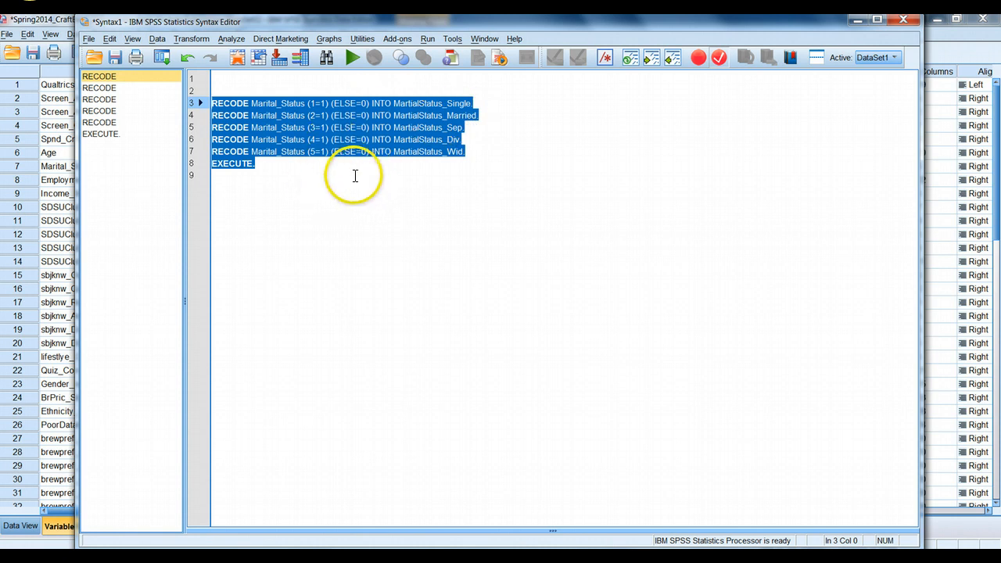
pyautogui.moveTo(291, 141)
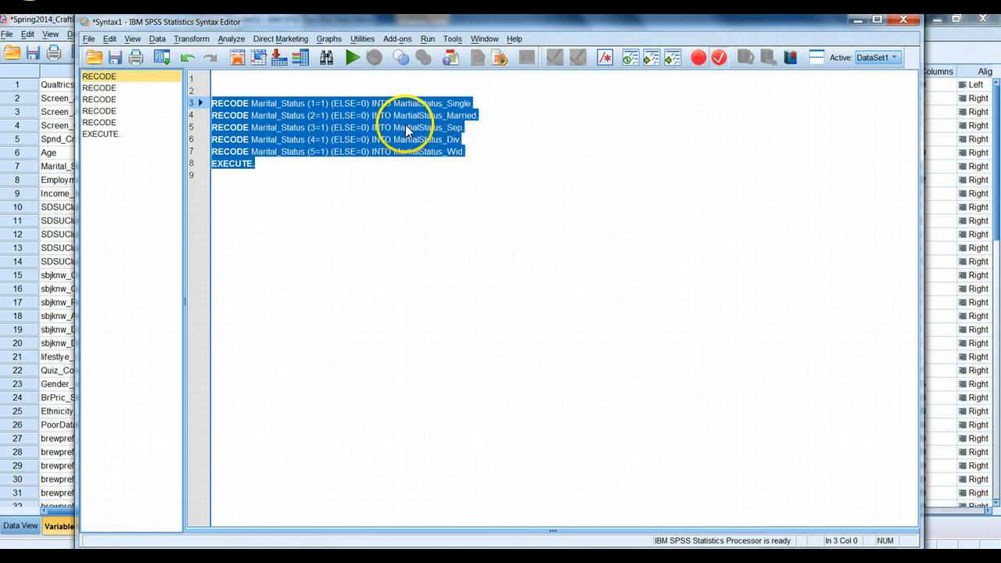
# - Run the selected RECODE syntax via Run Selection and return to the data editor
pyautogui.rightClick(404, 131)
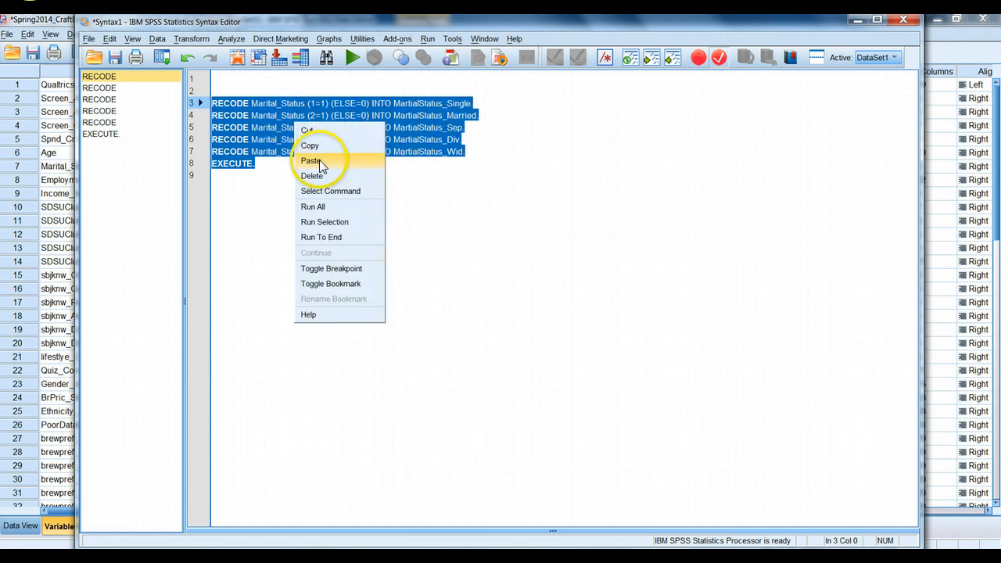
pyautogui.click(324, 222)
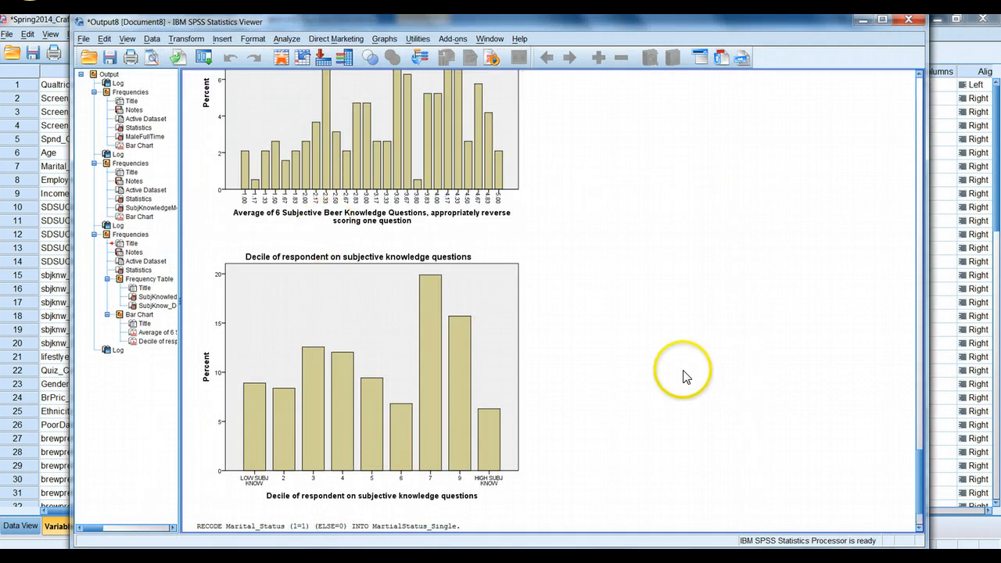
pyautogui.scroll(-3)
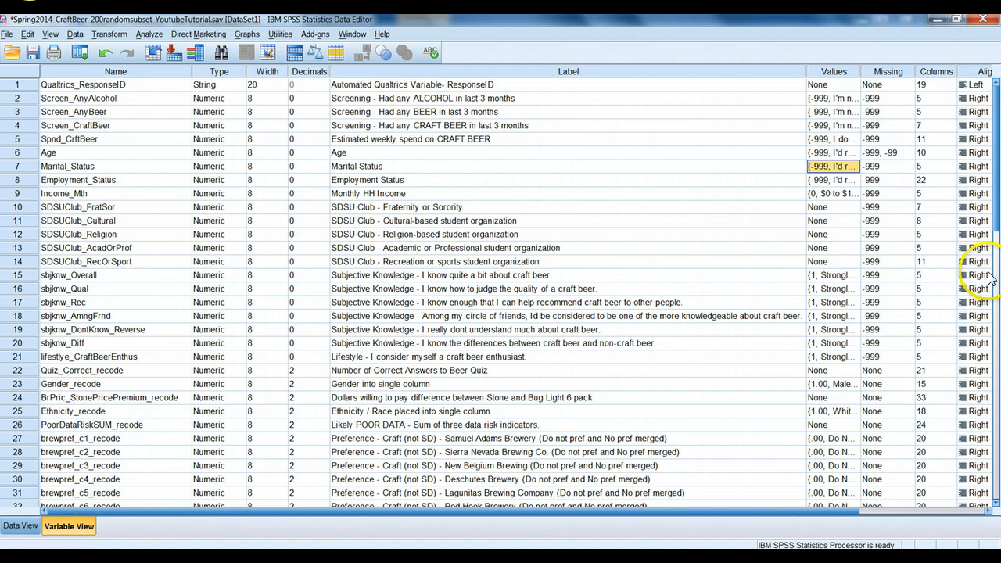
# - Scroll the Data View to inspect the five MartialStatus dummy columns' 1.00/0.00 values across cases
pyautogui.scroll(-3)
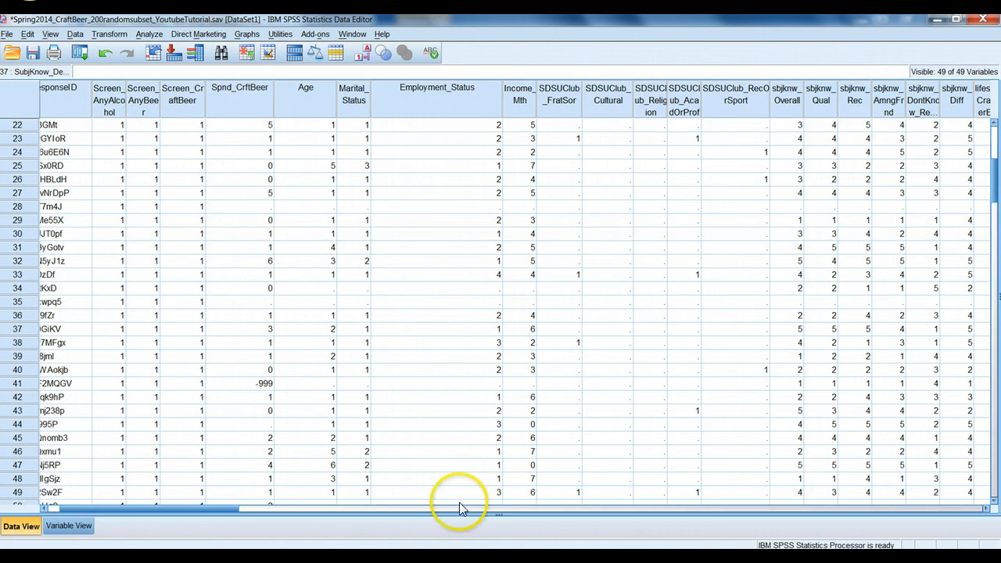
pyautogui.hscroll(3)
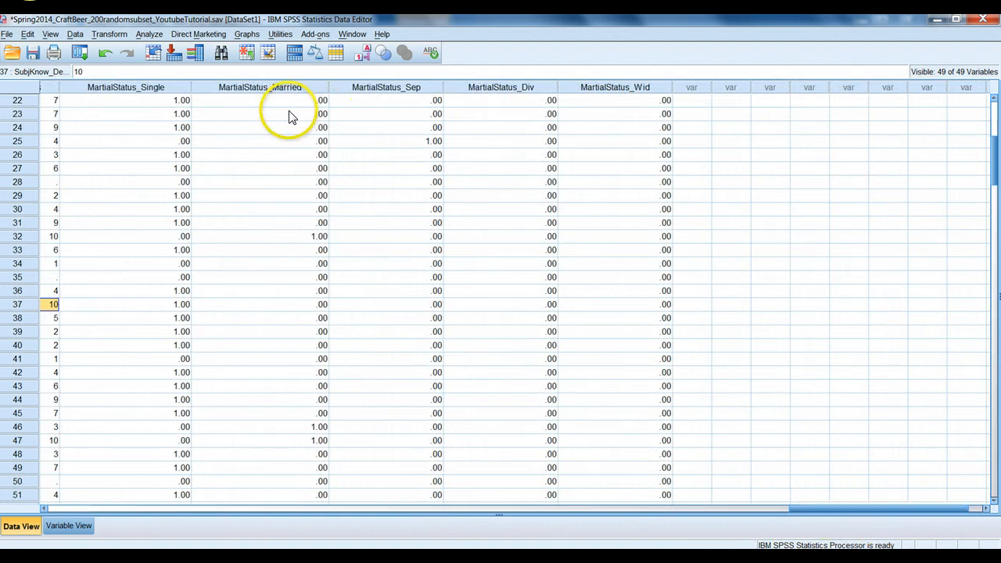
pyautogui.moveTo(325, 266)
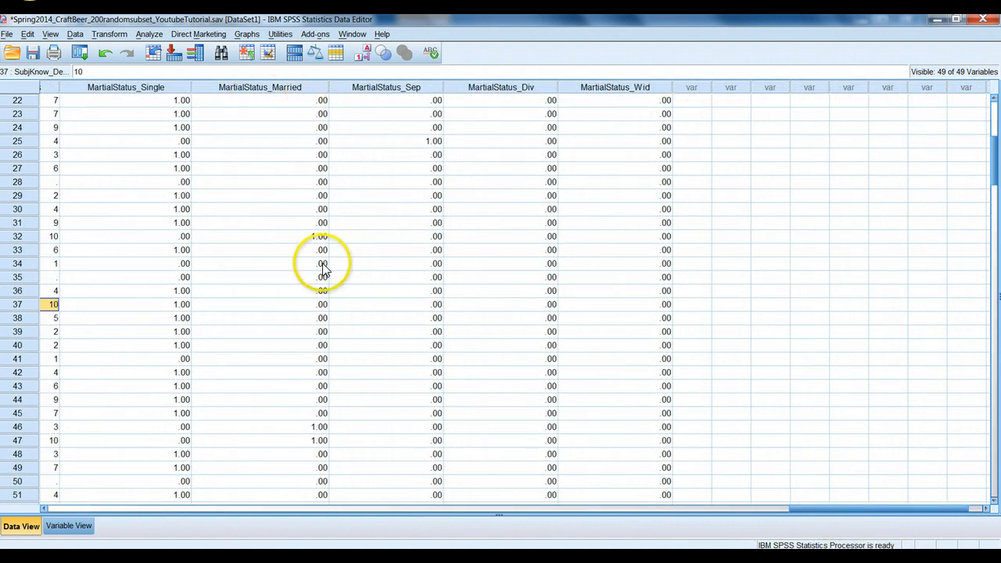
pyautogui.scroll(-3)
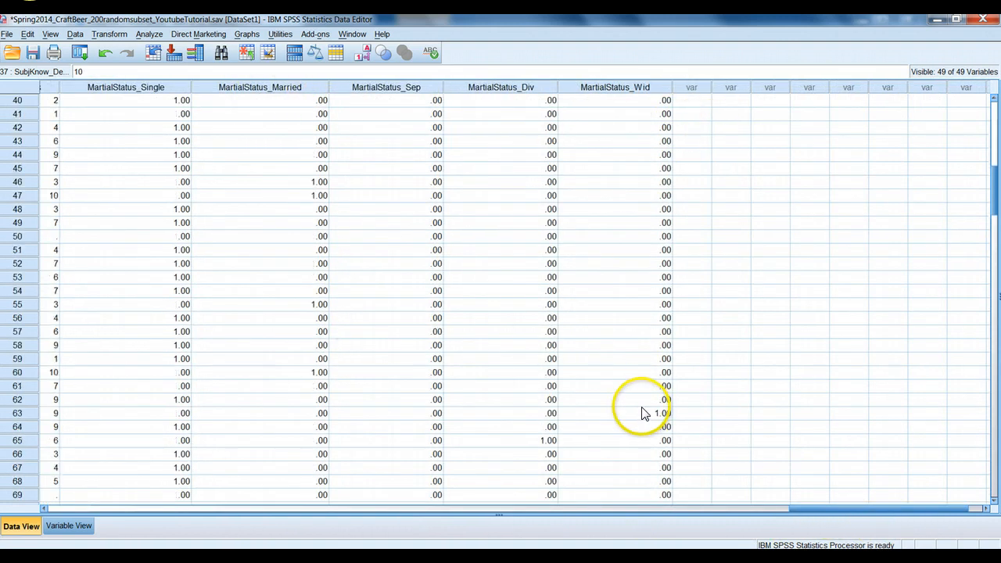
pyautogui.scroll(-3)
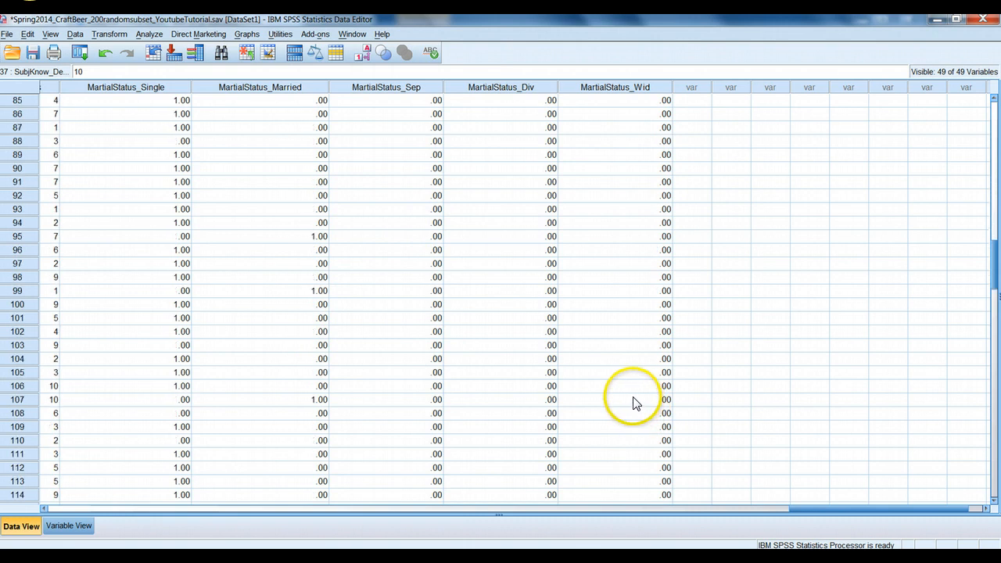
pyautogui.scroll(-3)
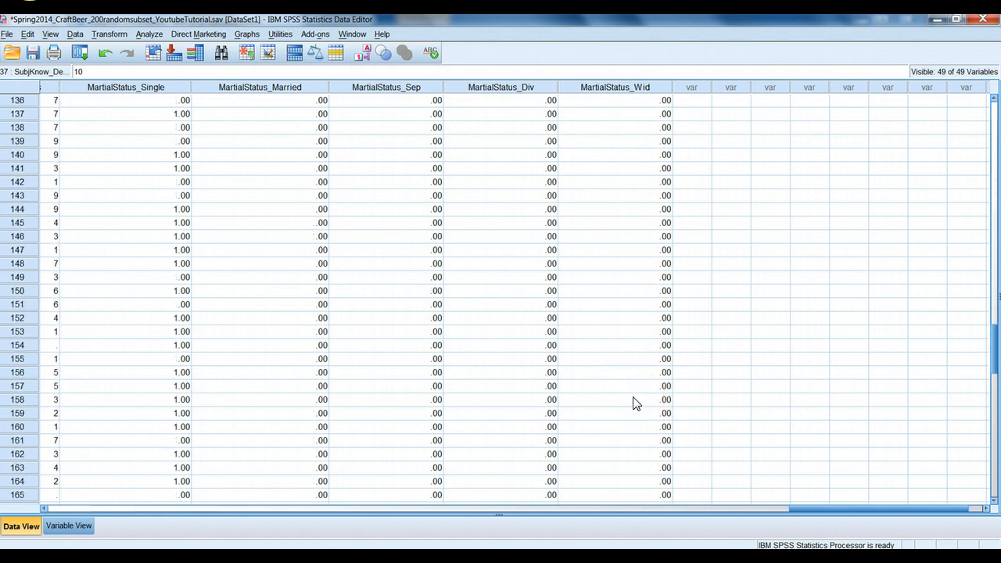
pyautogui.scroll(-3)
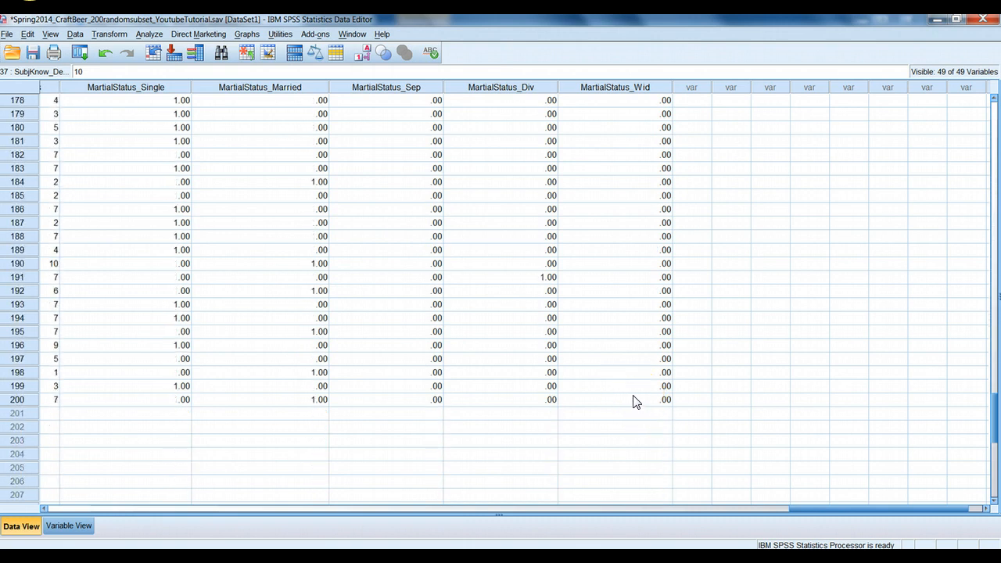
pyautogui.scroll(3)
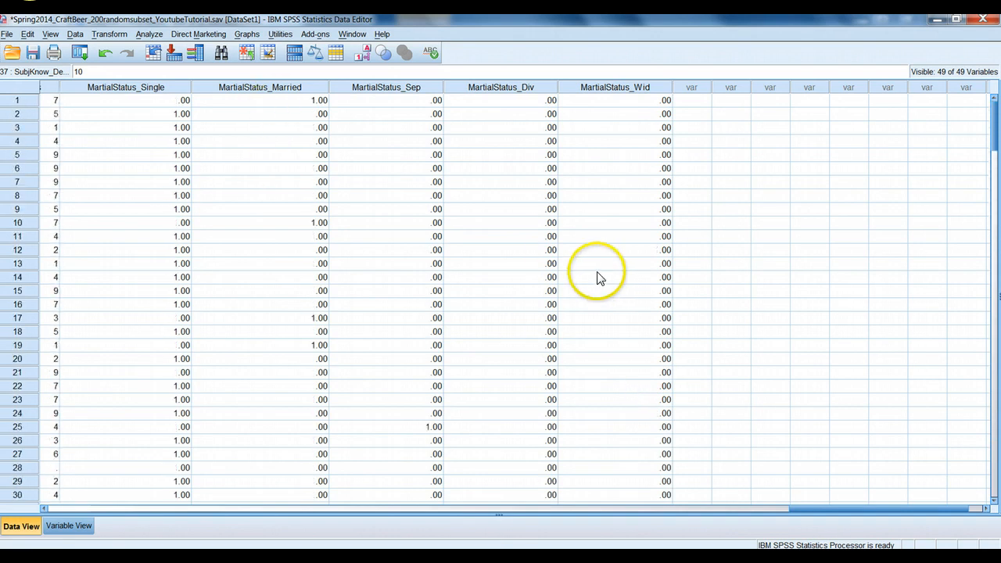
pyautogui.moveTo(559, 291)
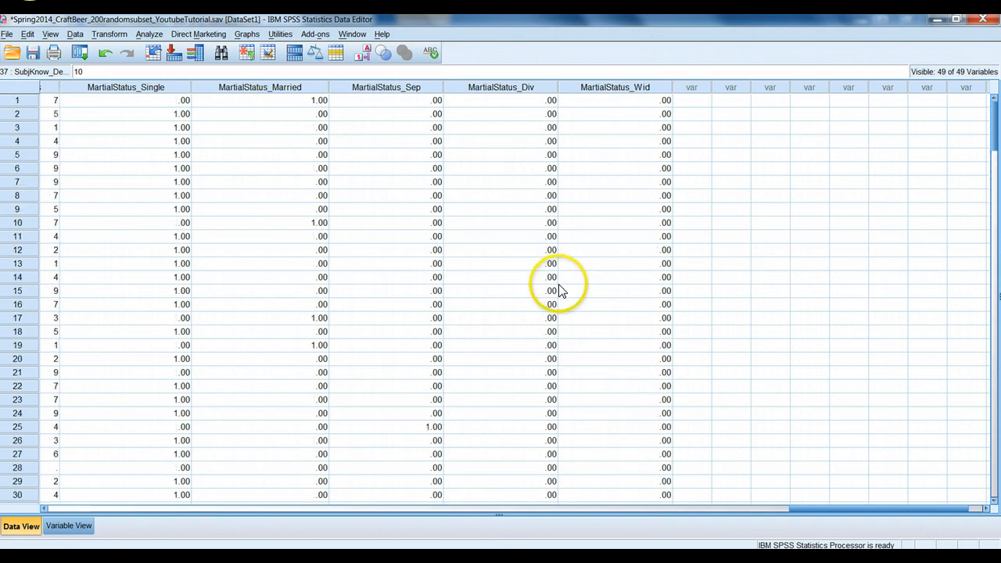
pyautogui.moveTo(266, 200)
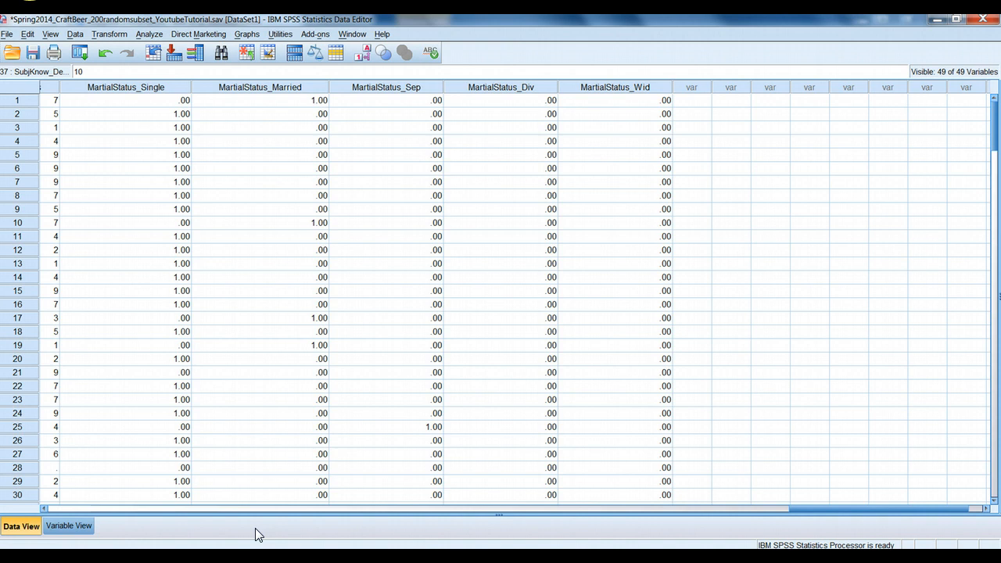
pyautogui.moveTo(340, 528)
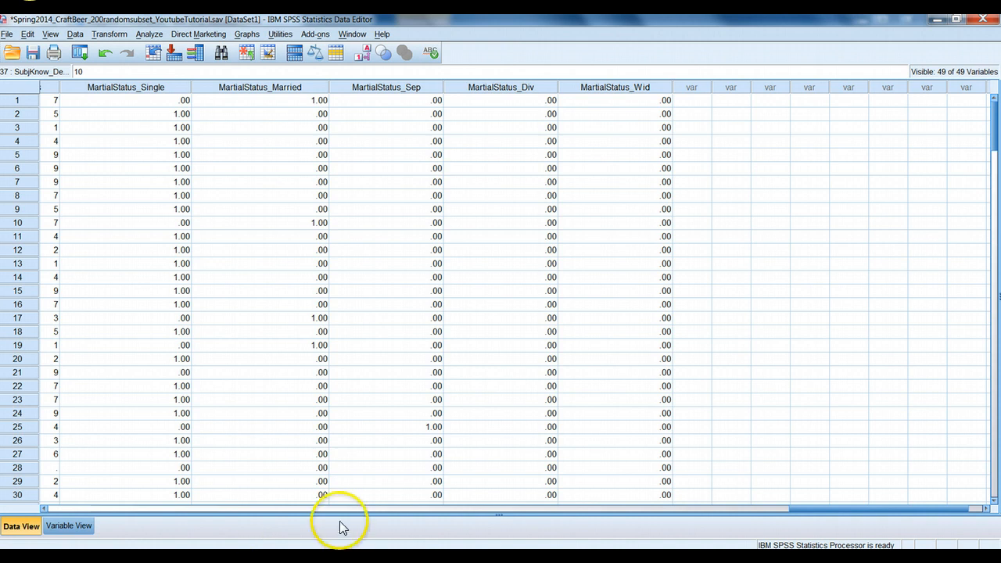